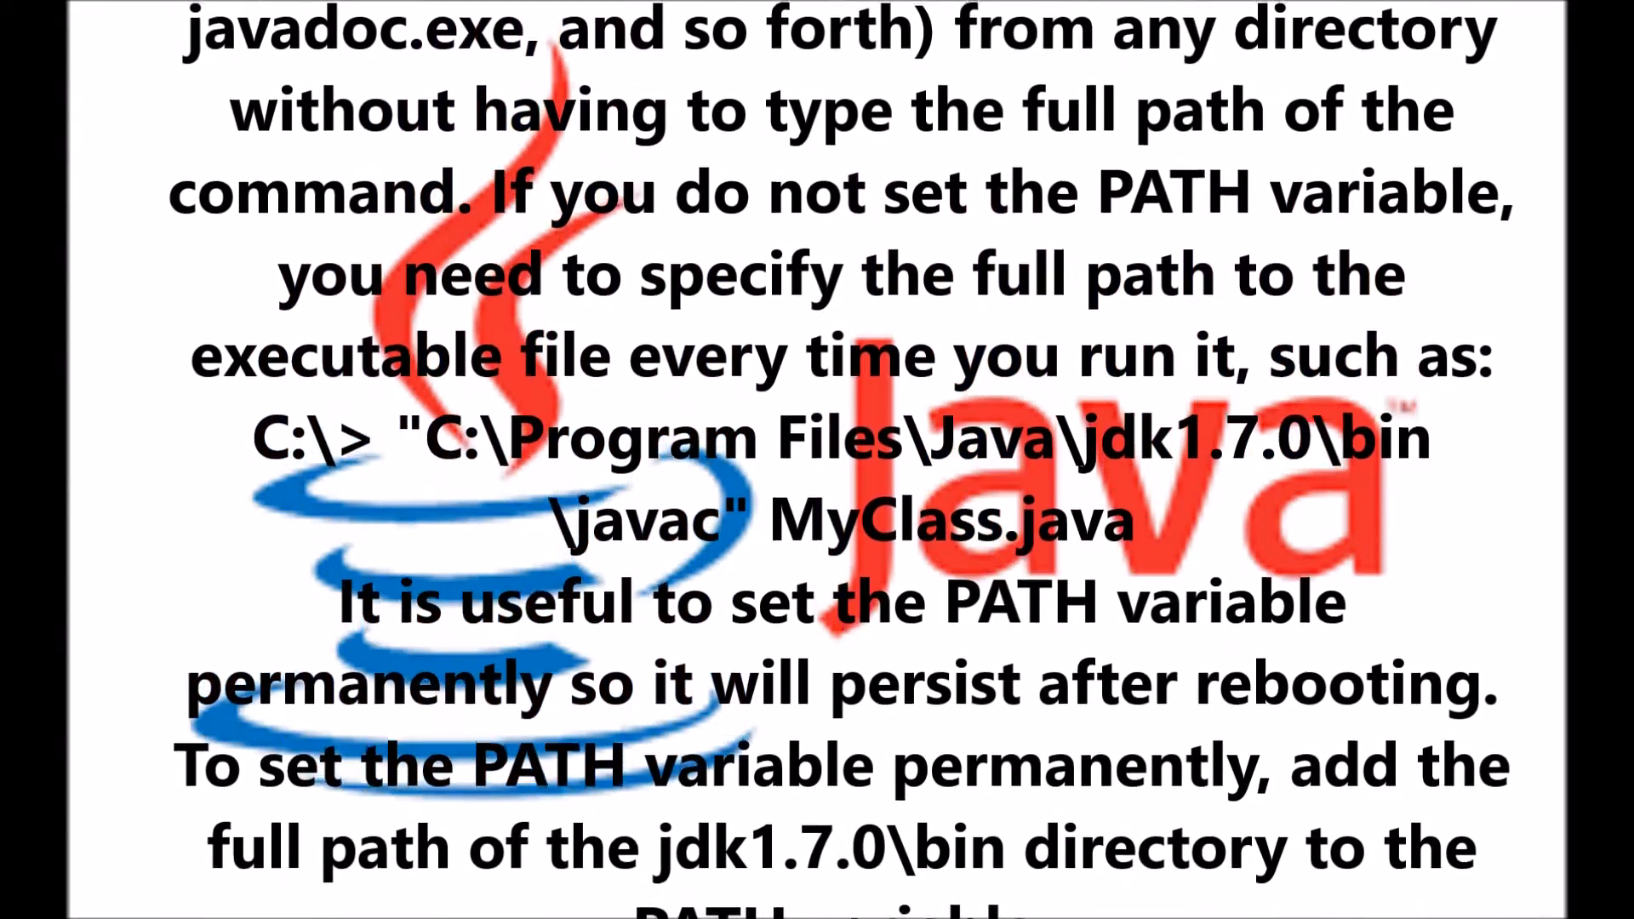
# Scroll through the slideshow's explanation of why the Java PATH should be set permanently.
pyautogui.scroll(-3)
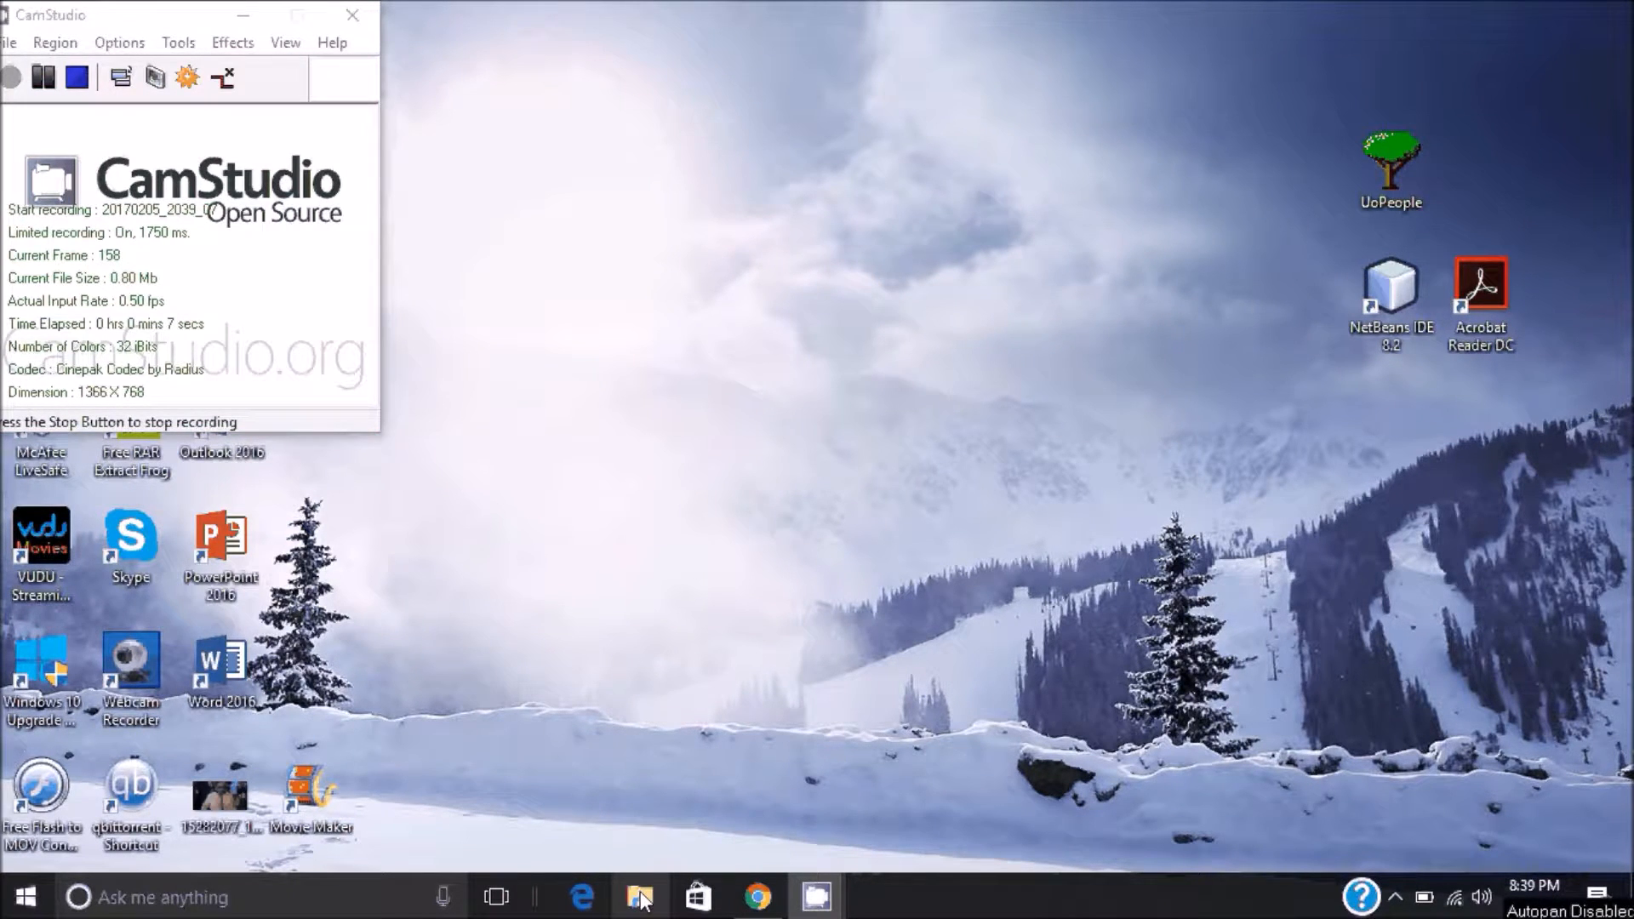
# Browse File Explorer to C:\Program Files\Java\jdk1.8.0_121\bin to copy its path.
pyautogui.click(638, 897)
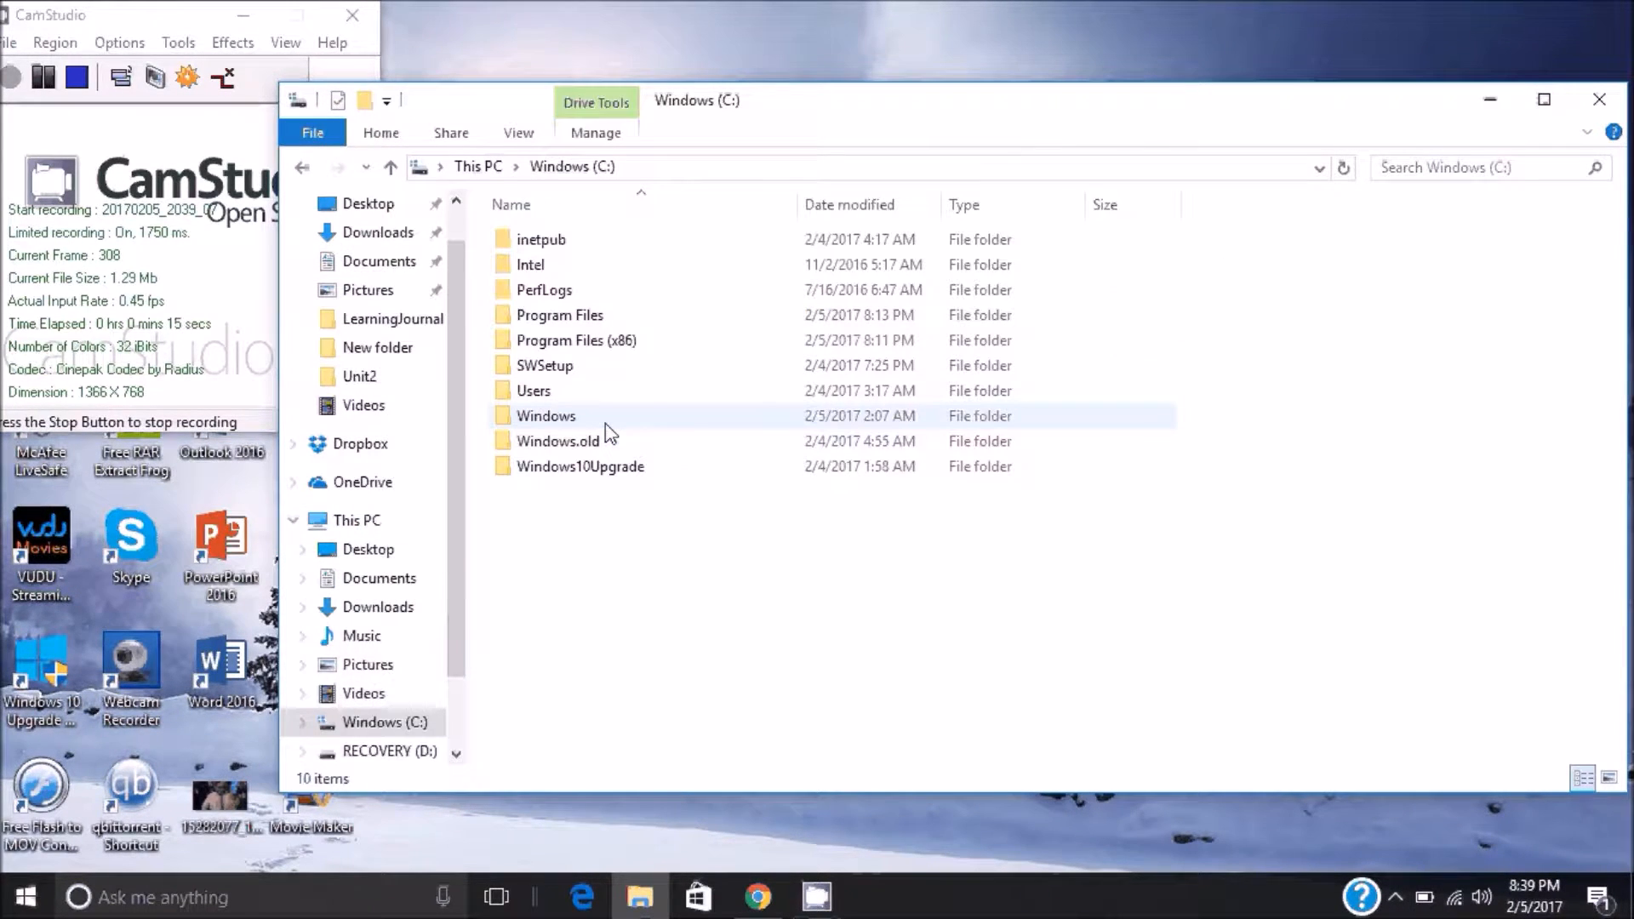
pyautogui.moveTo(580, 315)
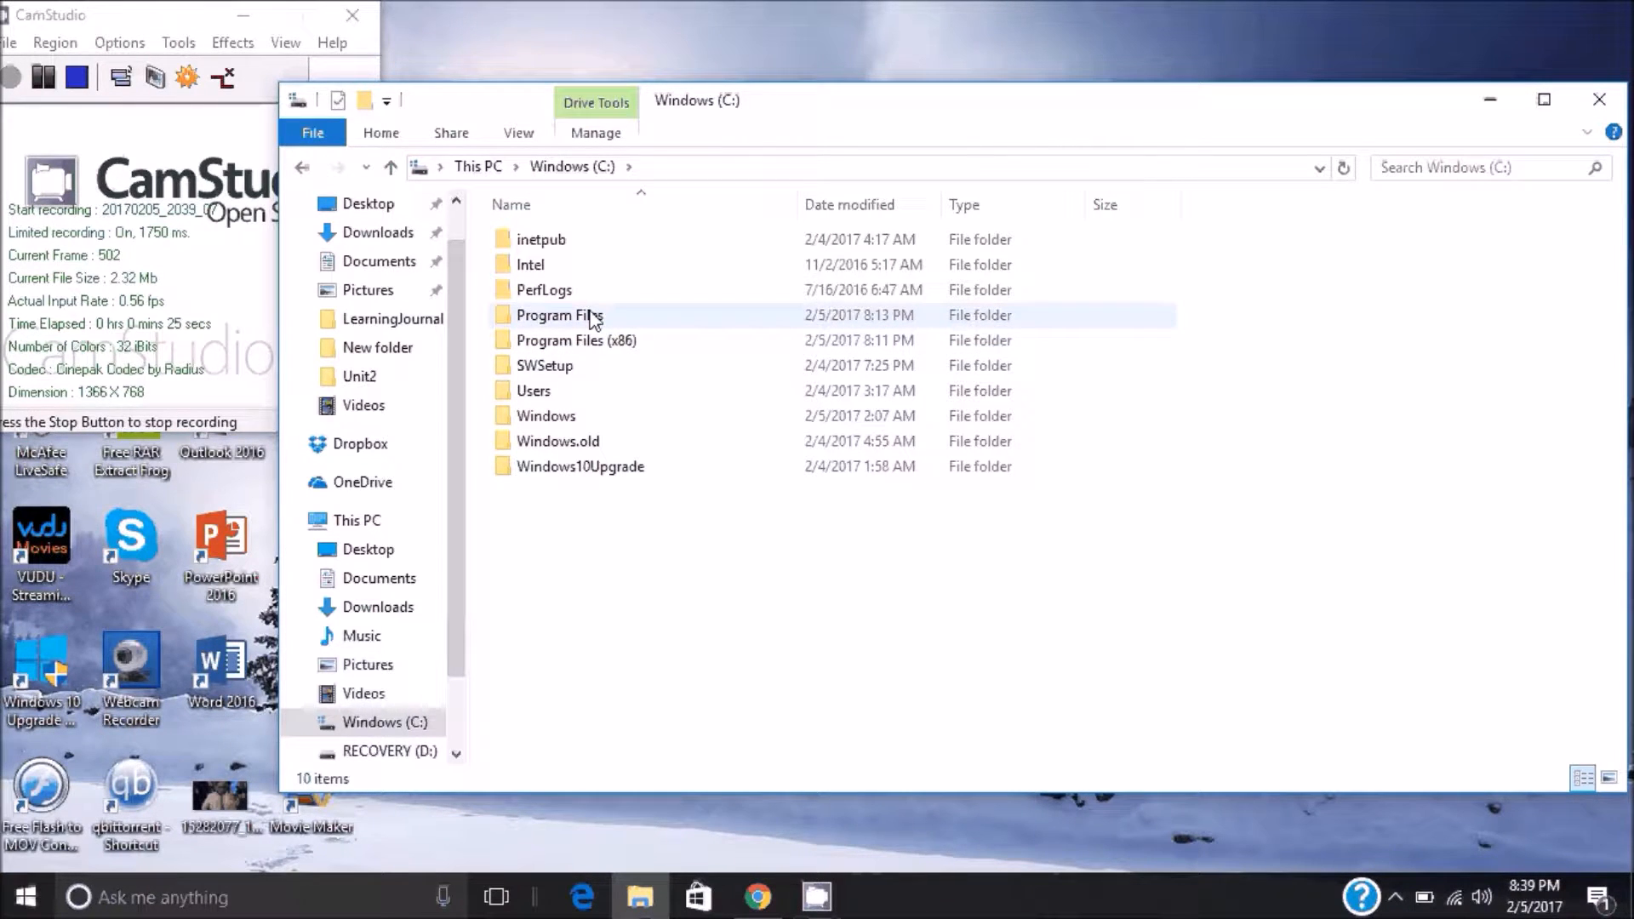
pyautogui.doubleClick(558, 315)
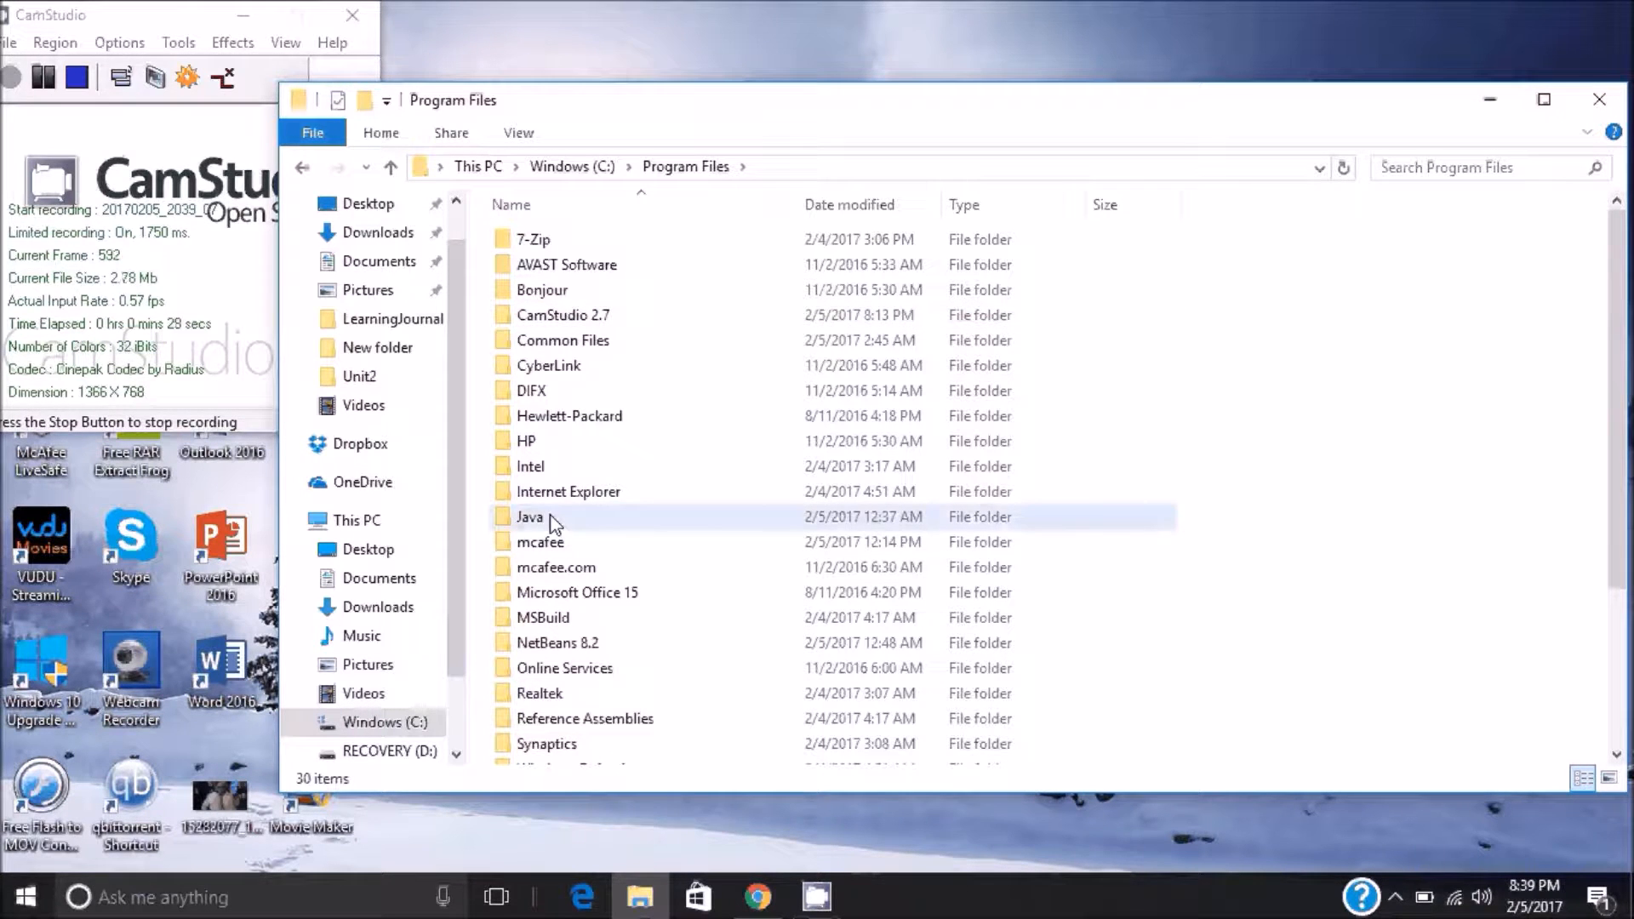
pyautogui.doubleClick(529, 517)
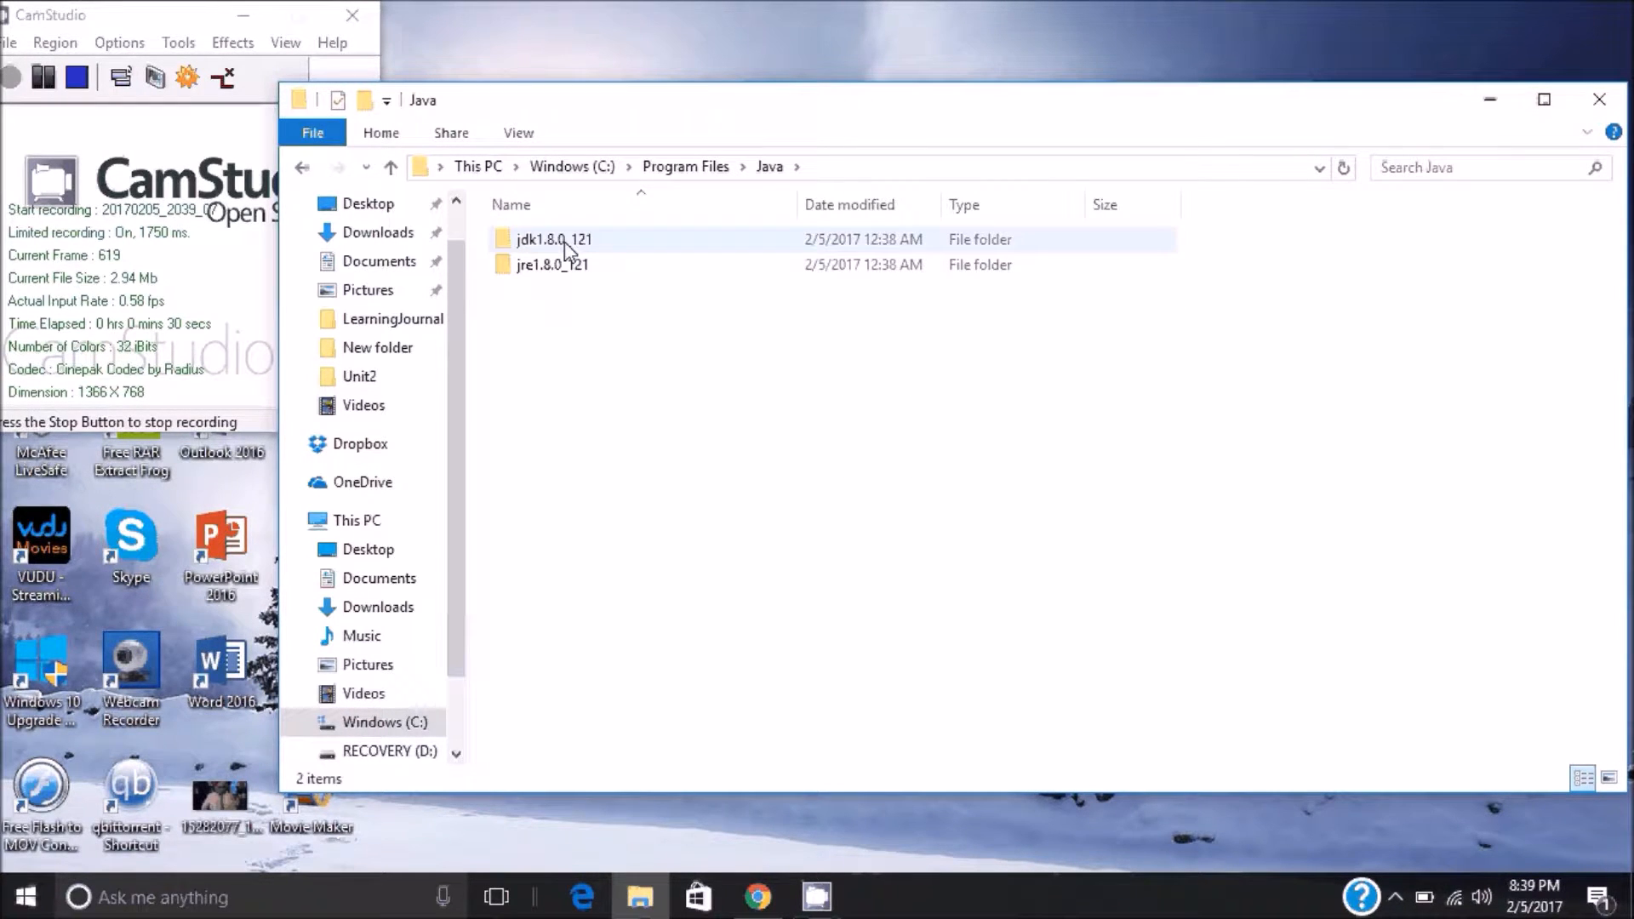
pyautogui.doubleClick(554, 238)
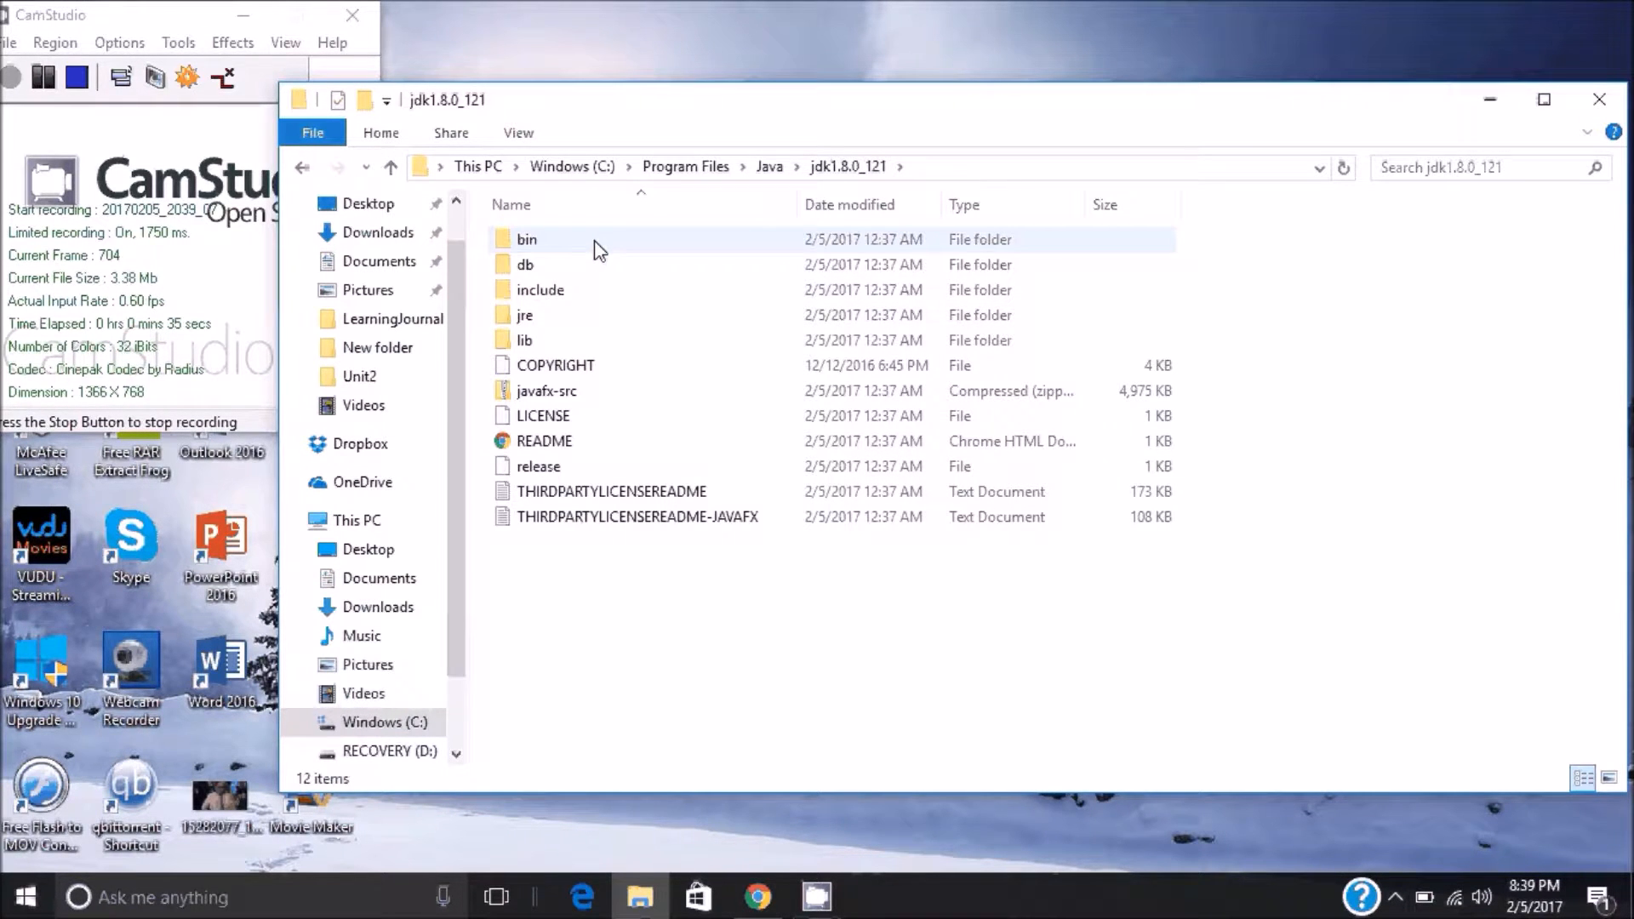
pyautogui.doubleClick(526, 238)
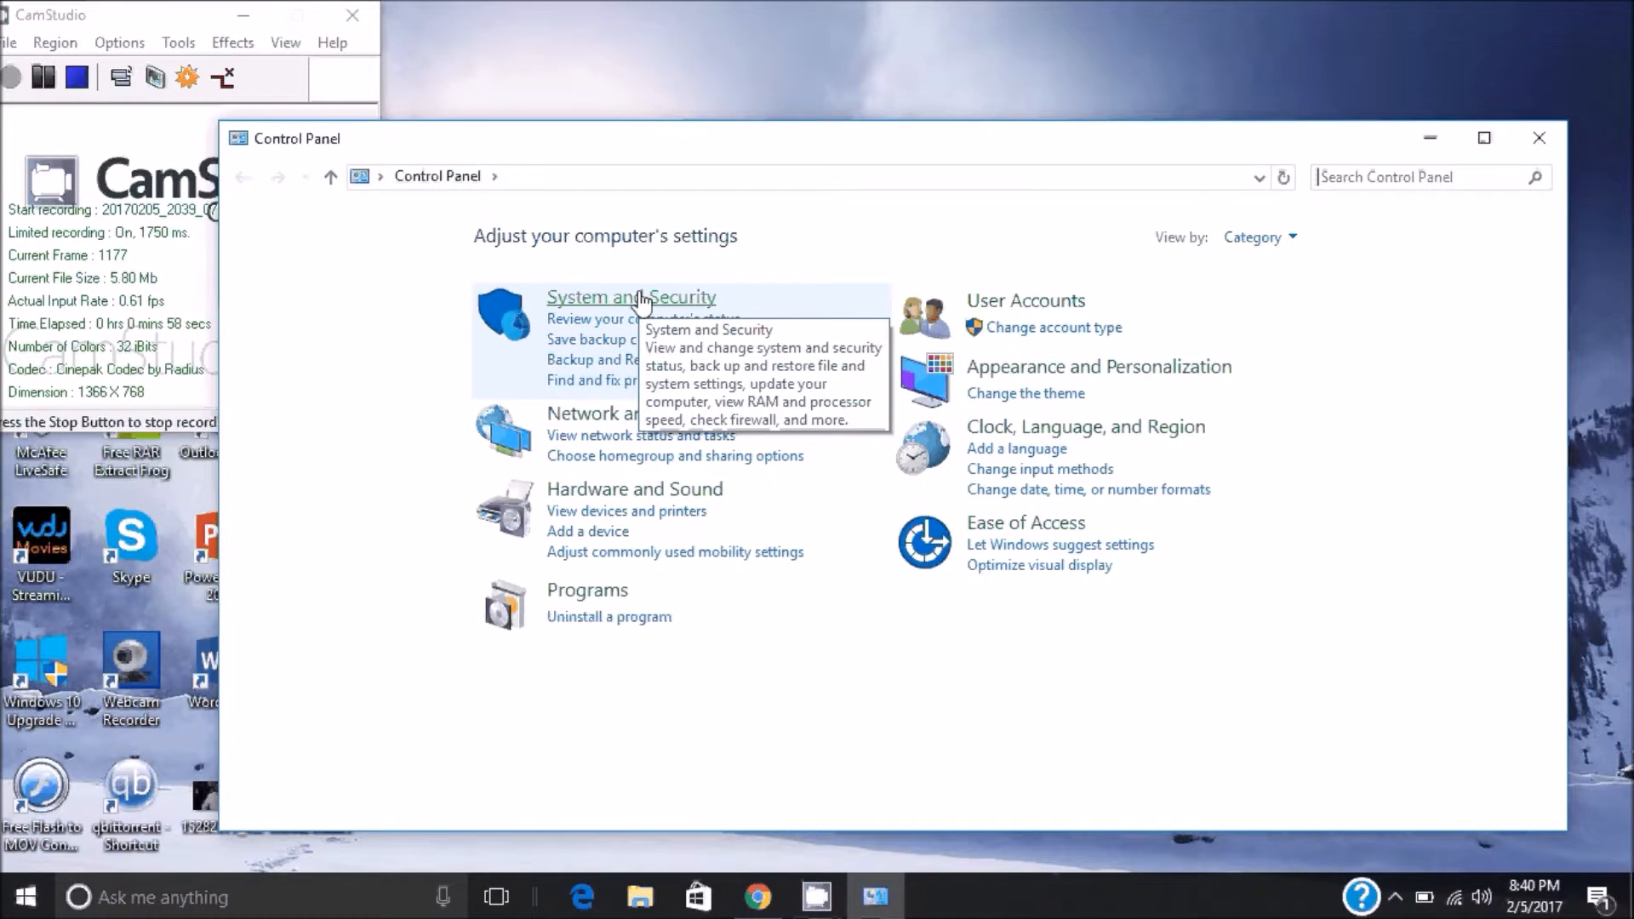
# Reach System Properties via System and Security > System > Advanced system settings.
pyautogui.click(630, 297)
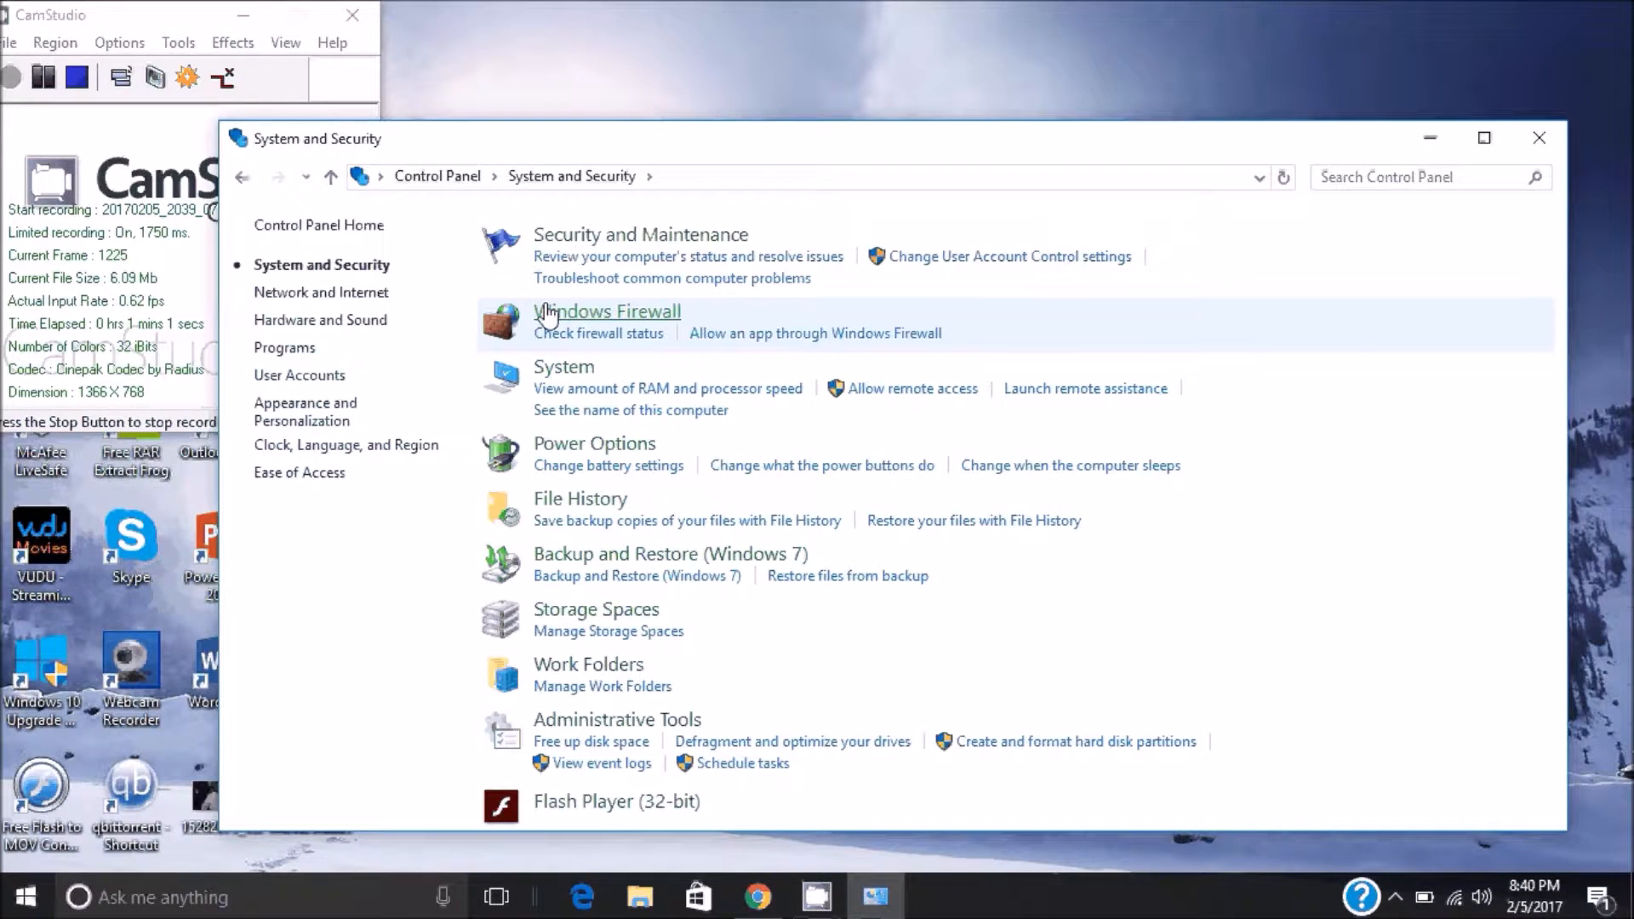
pyautogui.moveTo(569, 371)
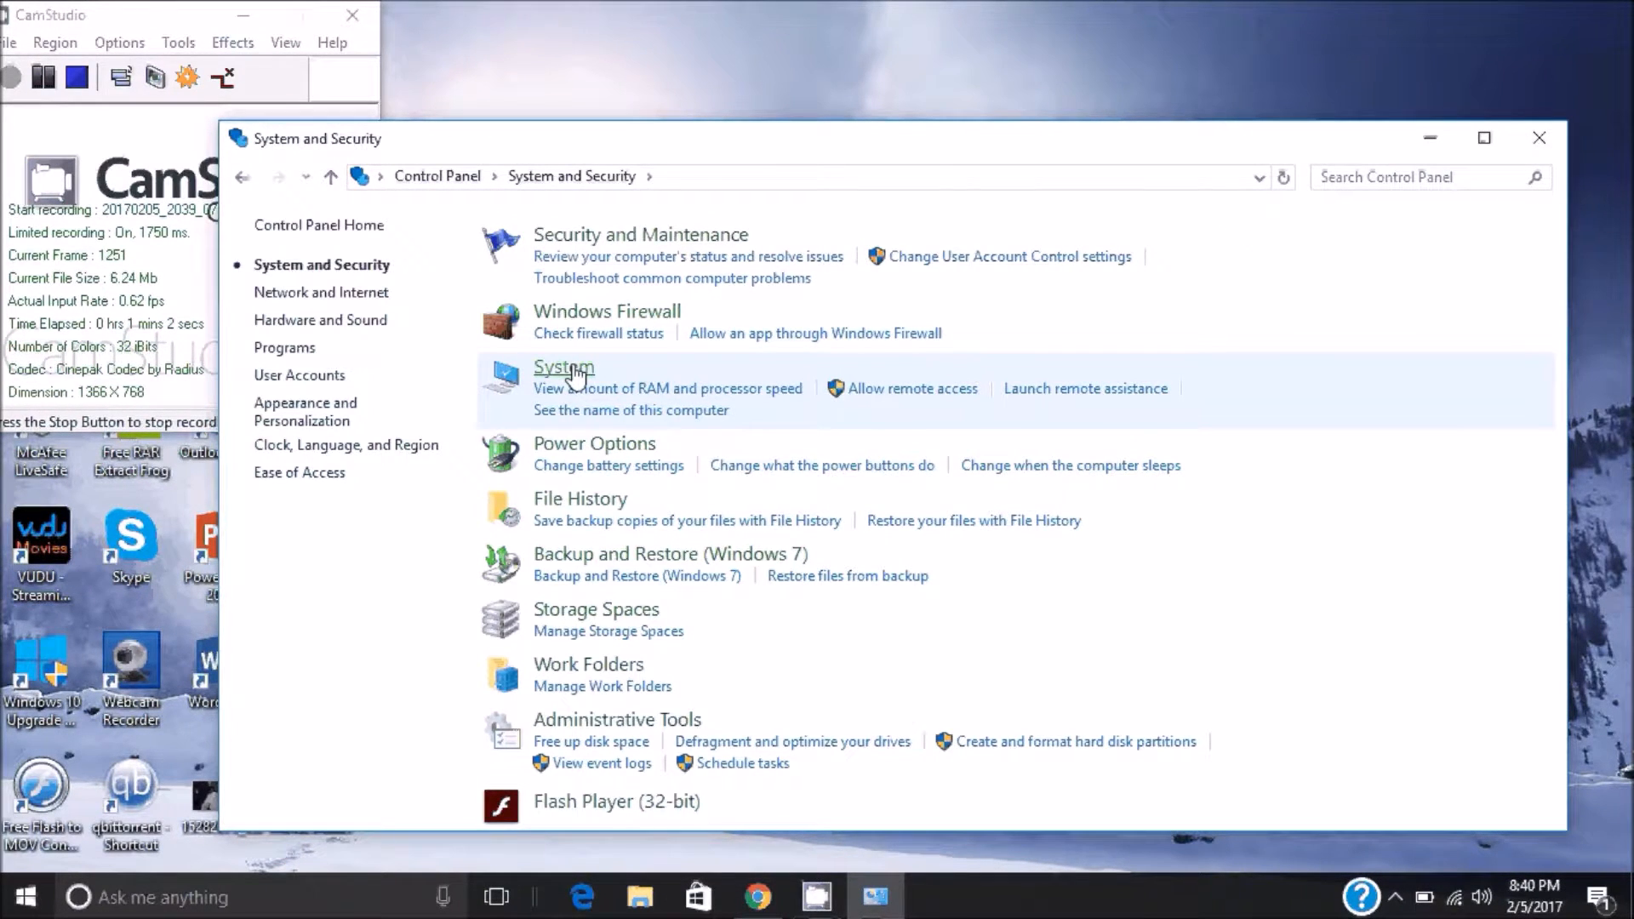
pyautogui.click(564, 367)
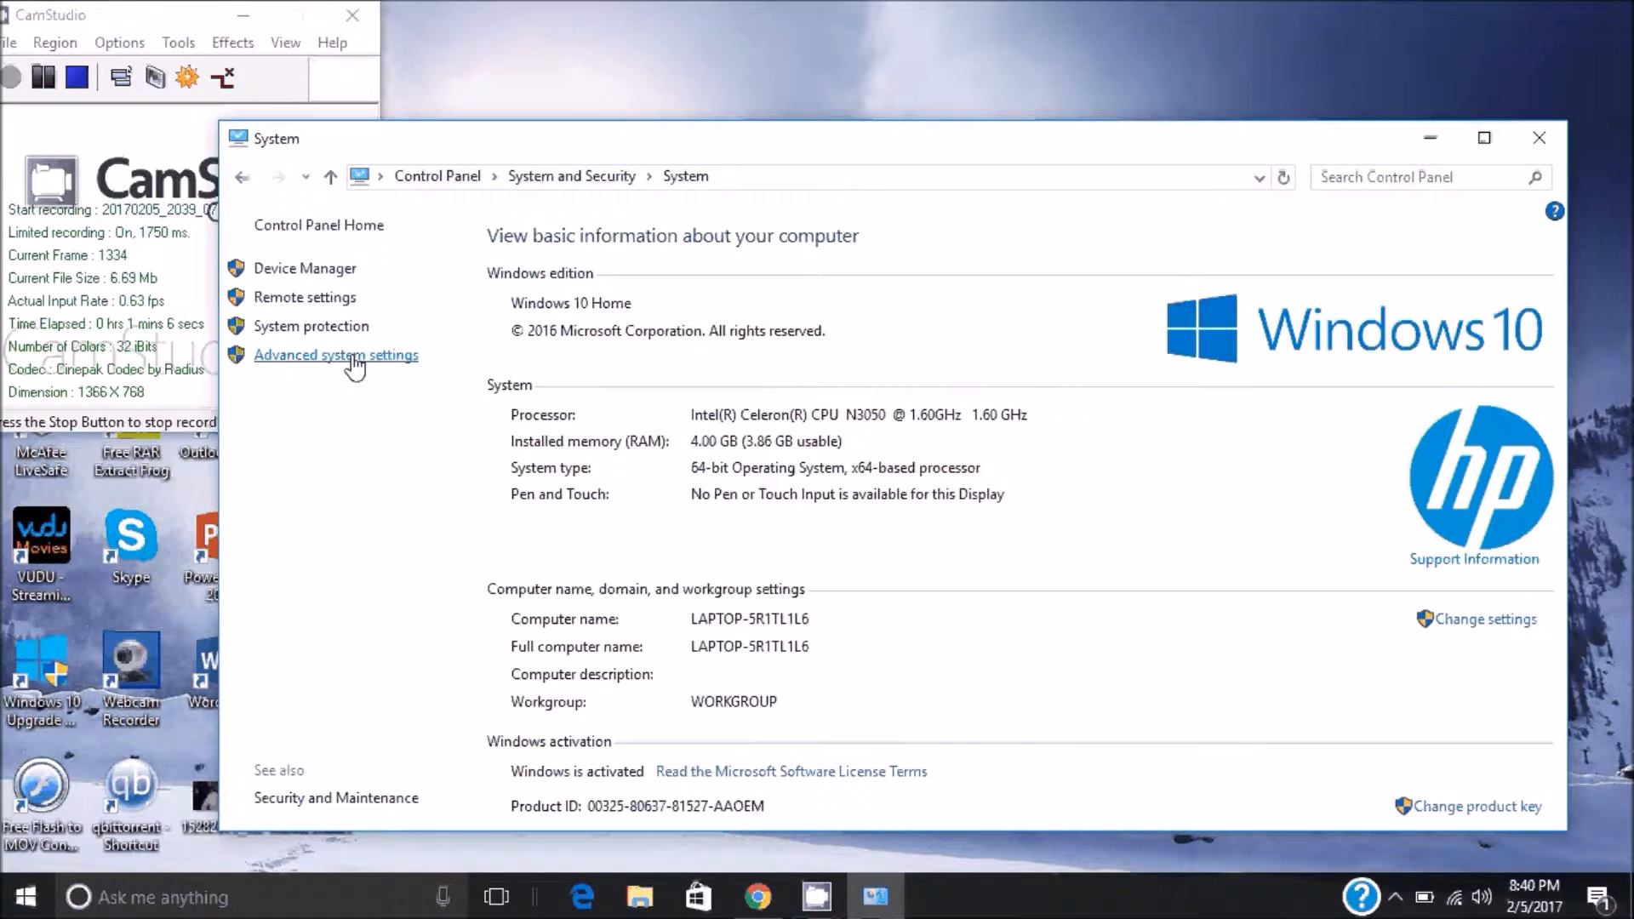
pyautogui.click(335, 354)
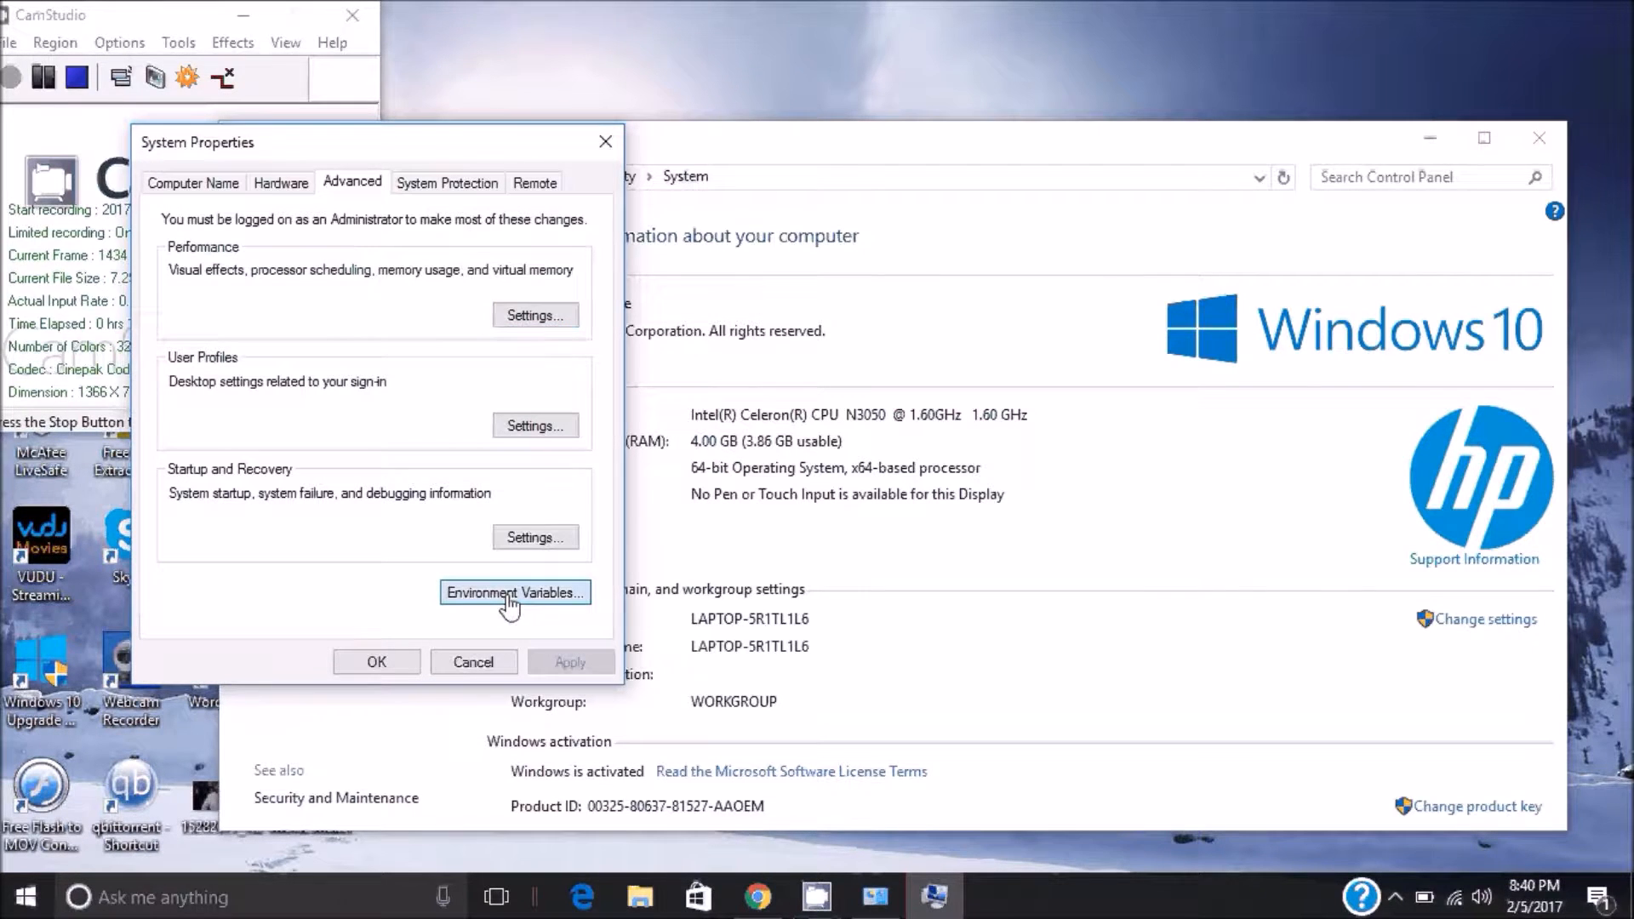
# Add a new system Path entry pasting C:\Program Files\Java\jdk1.8.0_121\bin.
pyautogui.click(514, 593)
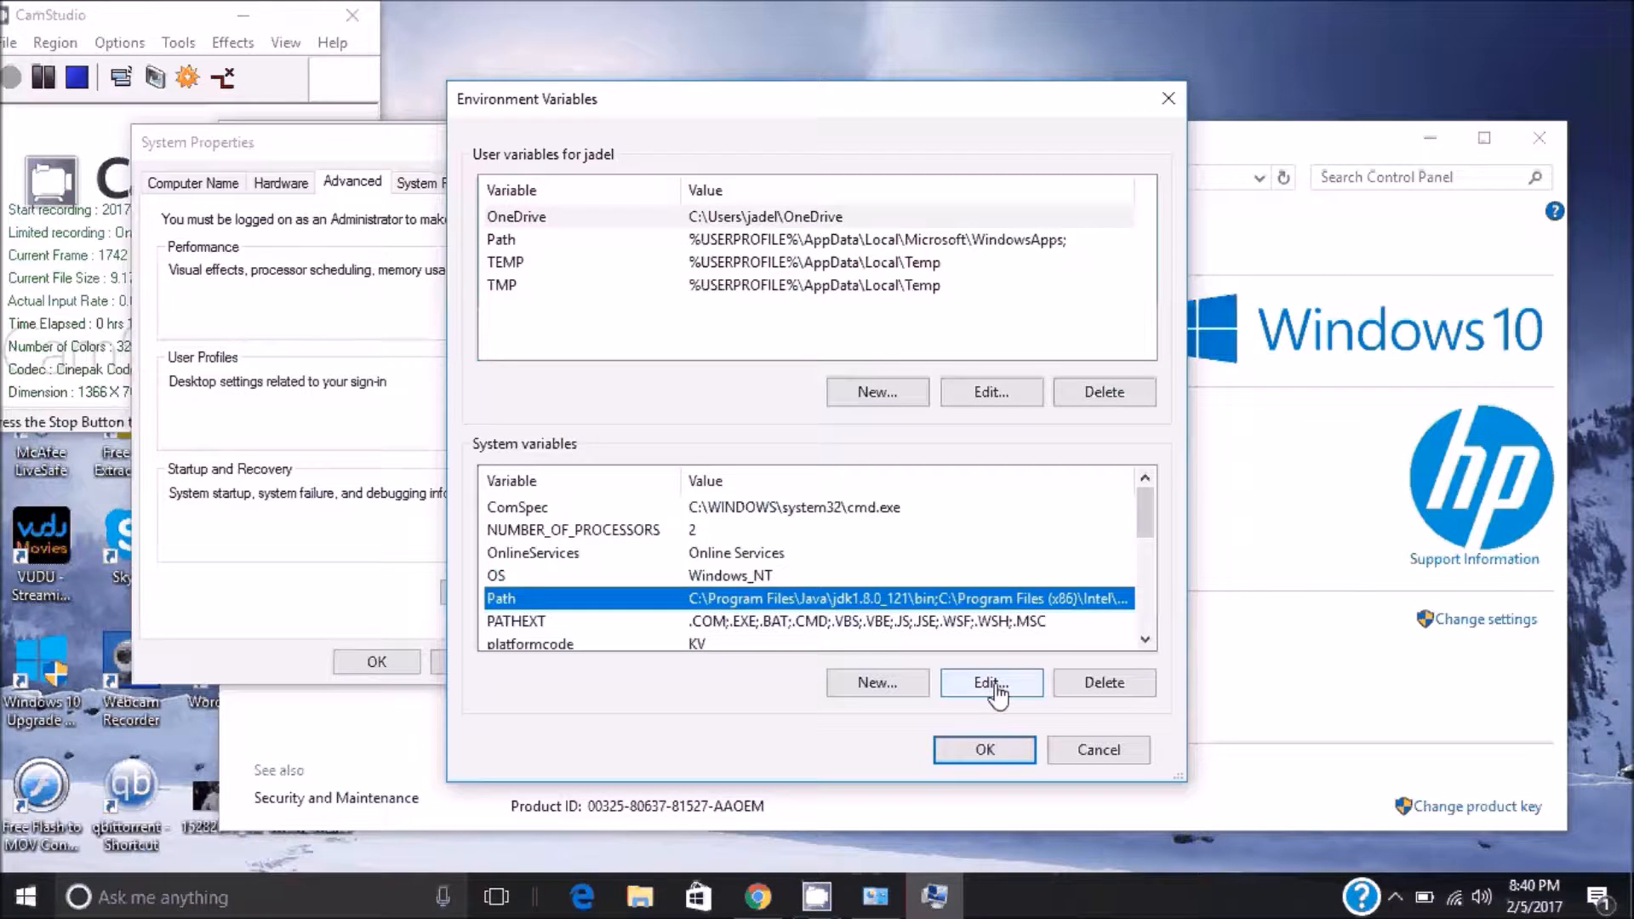
pyautogui.click(991, 683)
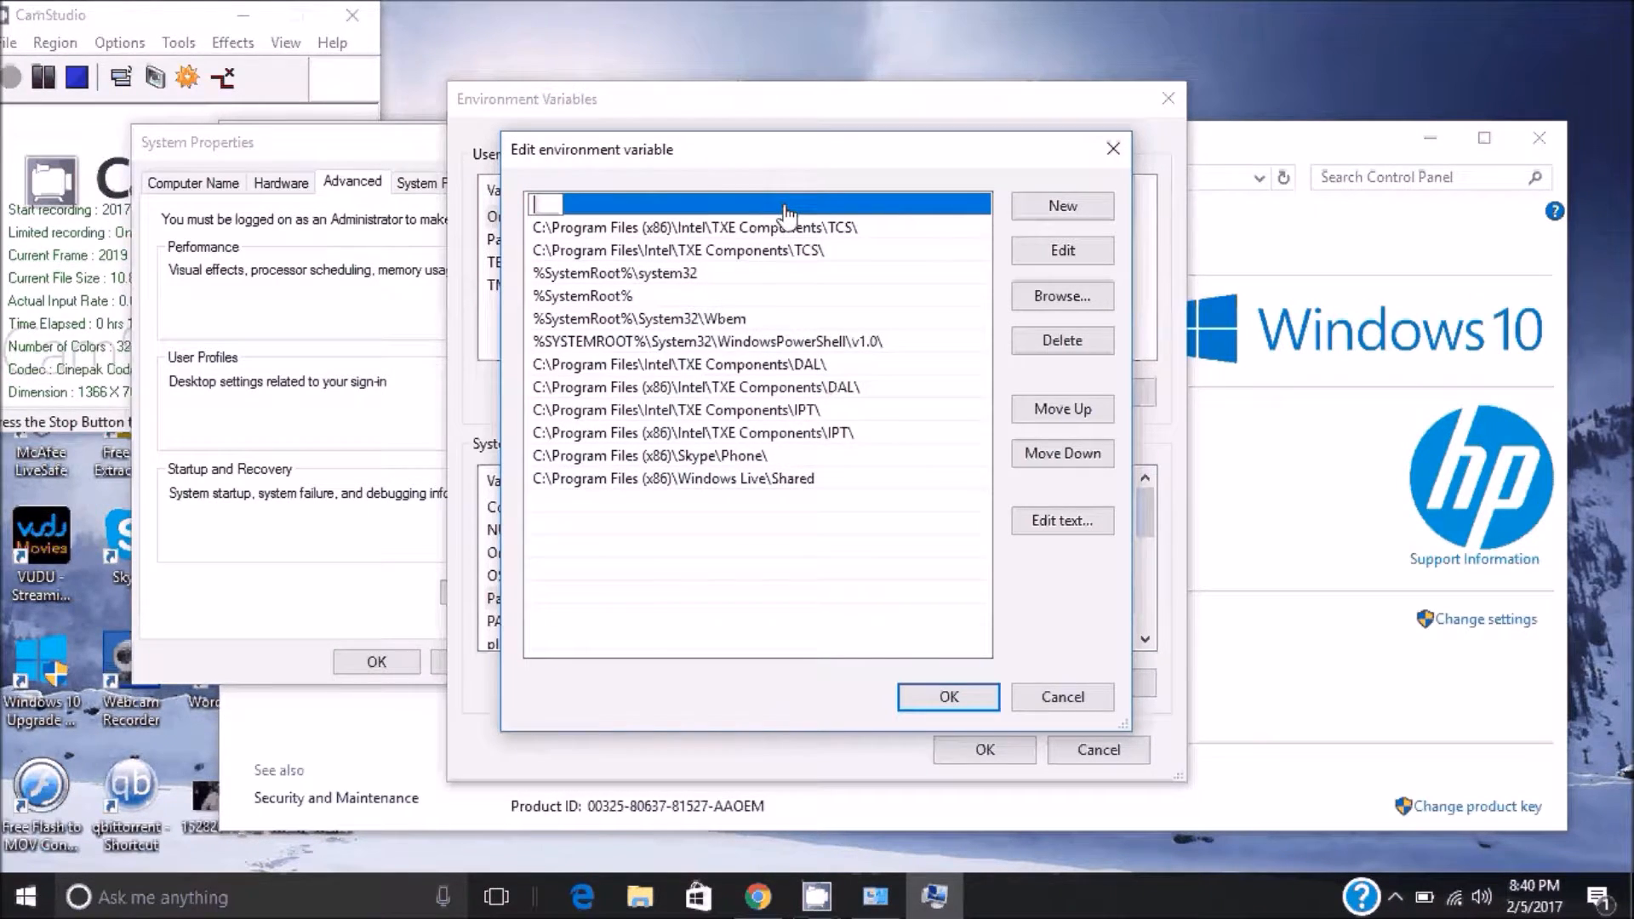
pyautogui.rightClick(756, 203)
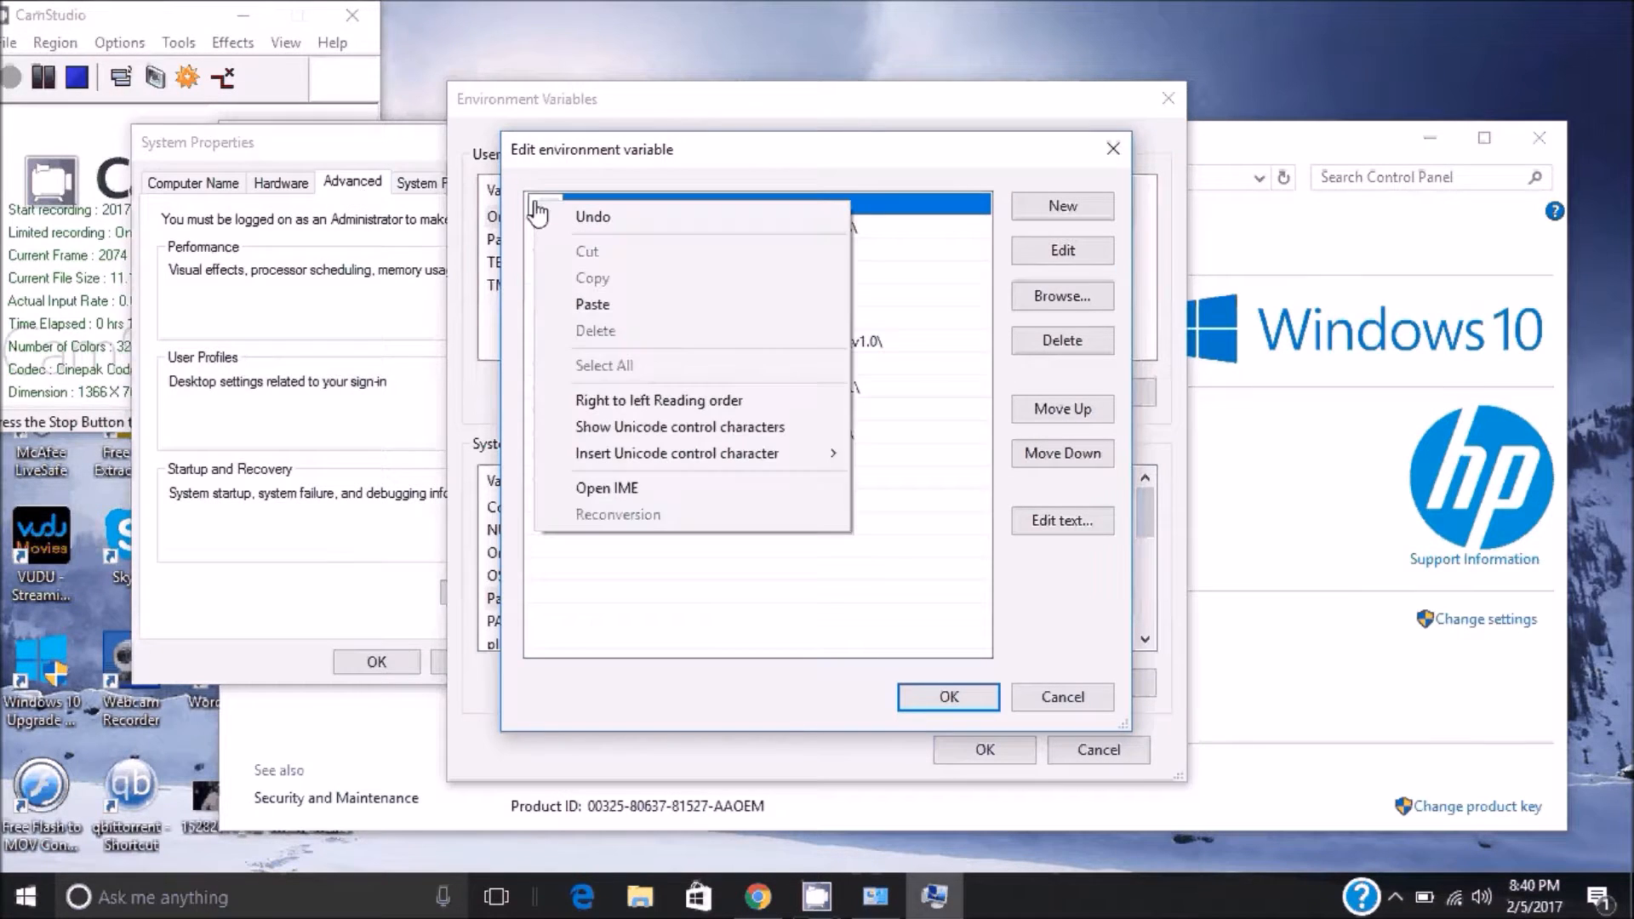
pyautogui.moveTo(593, 305)
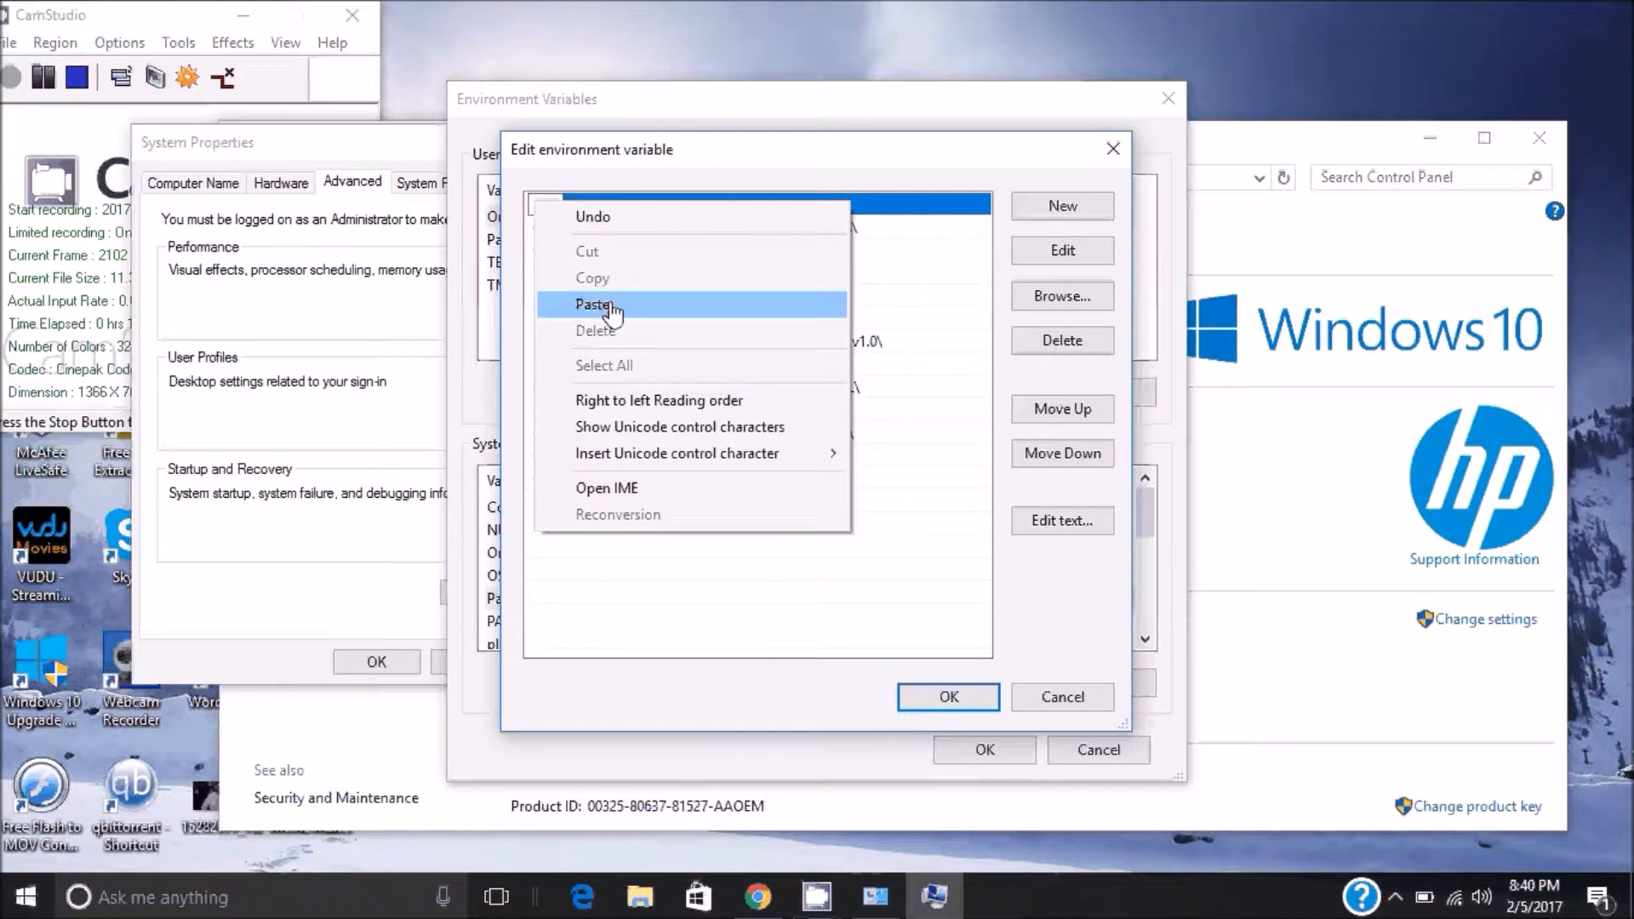
pyautogui.click(596, 304)
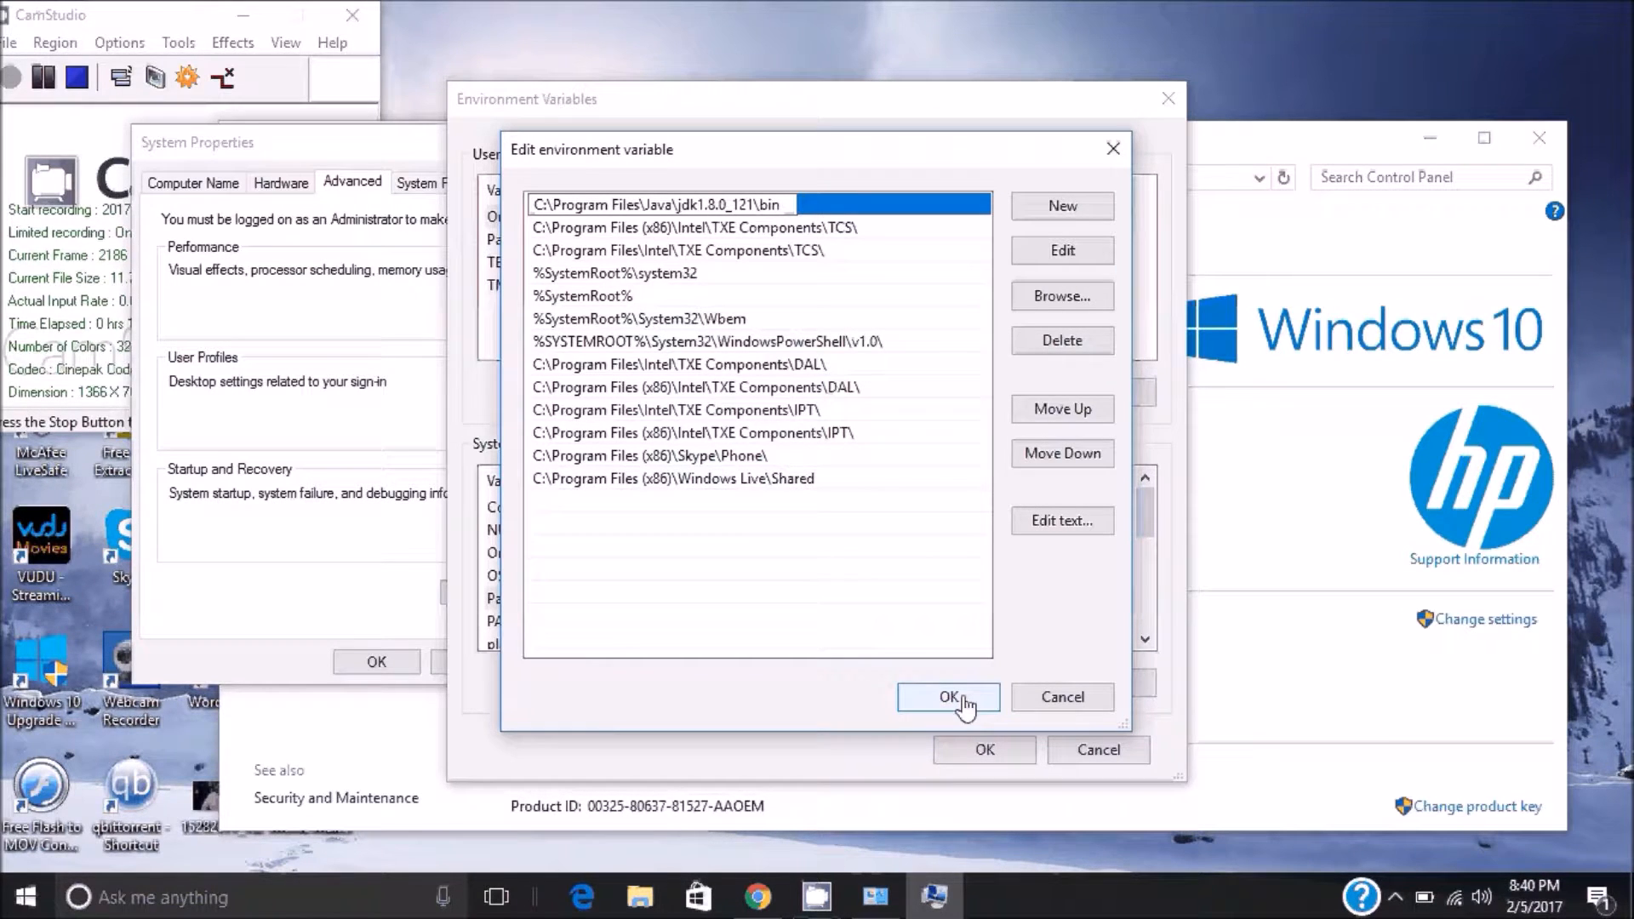
# Confirm the Path edit, save the environment variables and close System Properties.
pyautogui.click(948, 696)
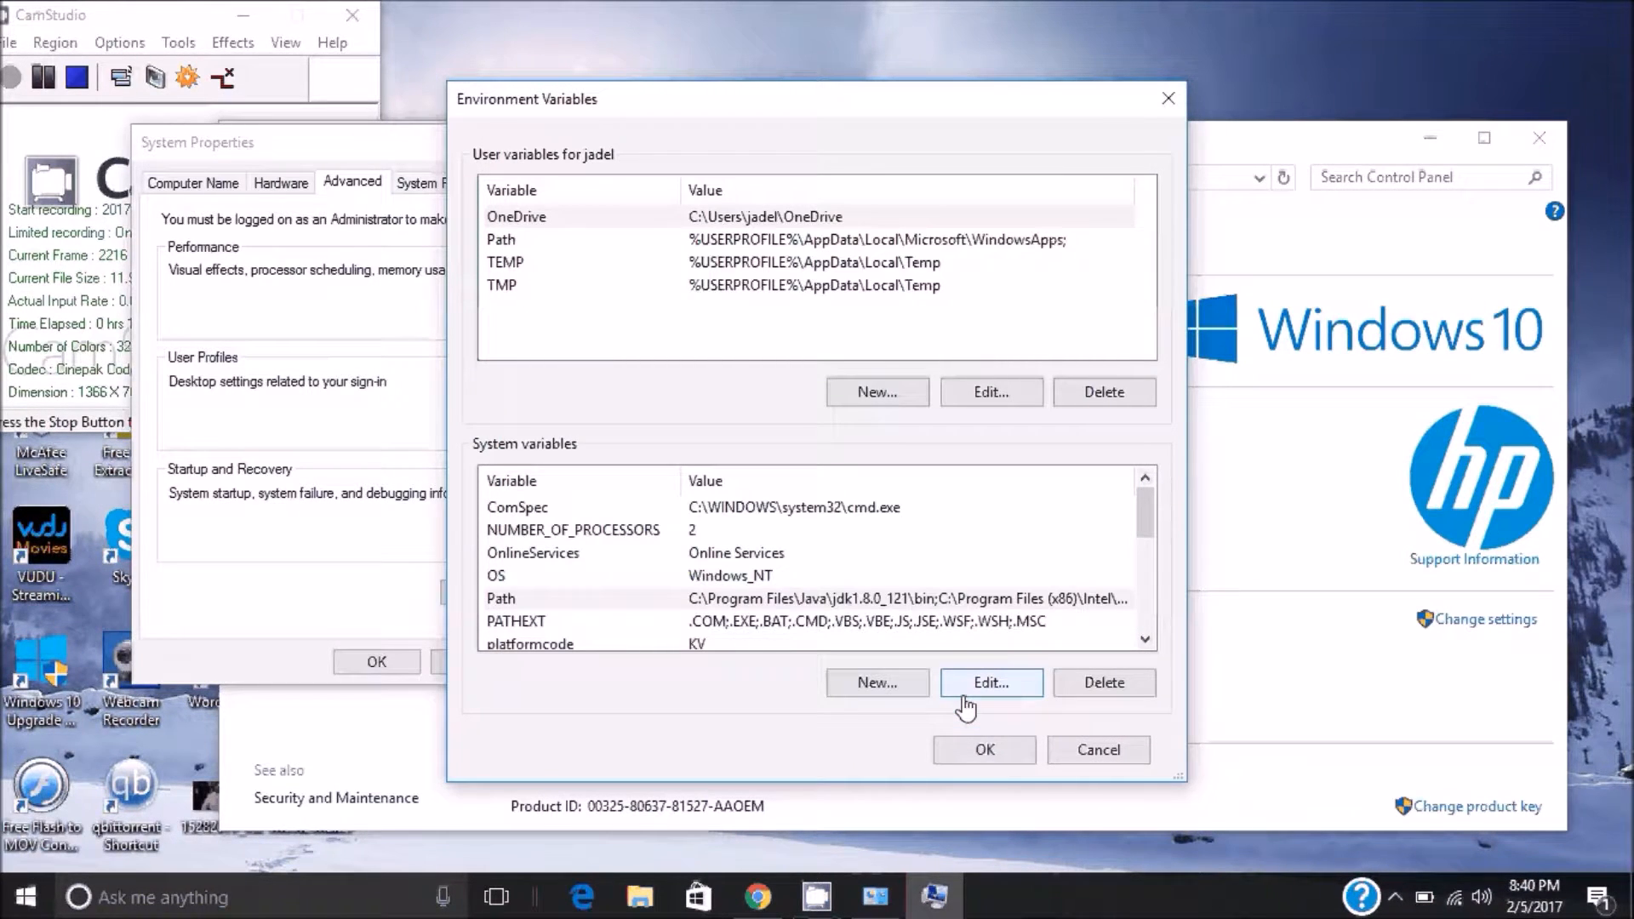
pyautogui.click(1168, 99)
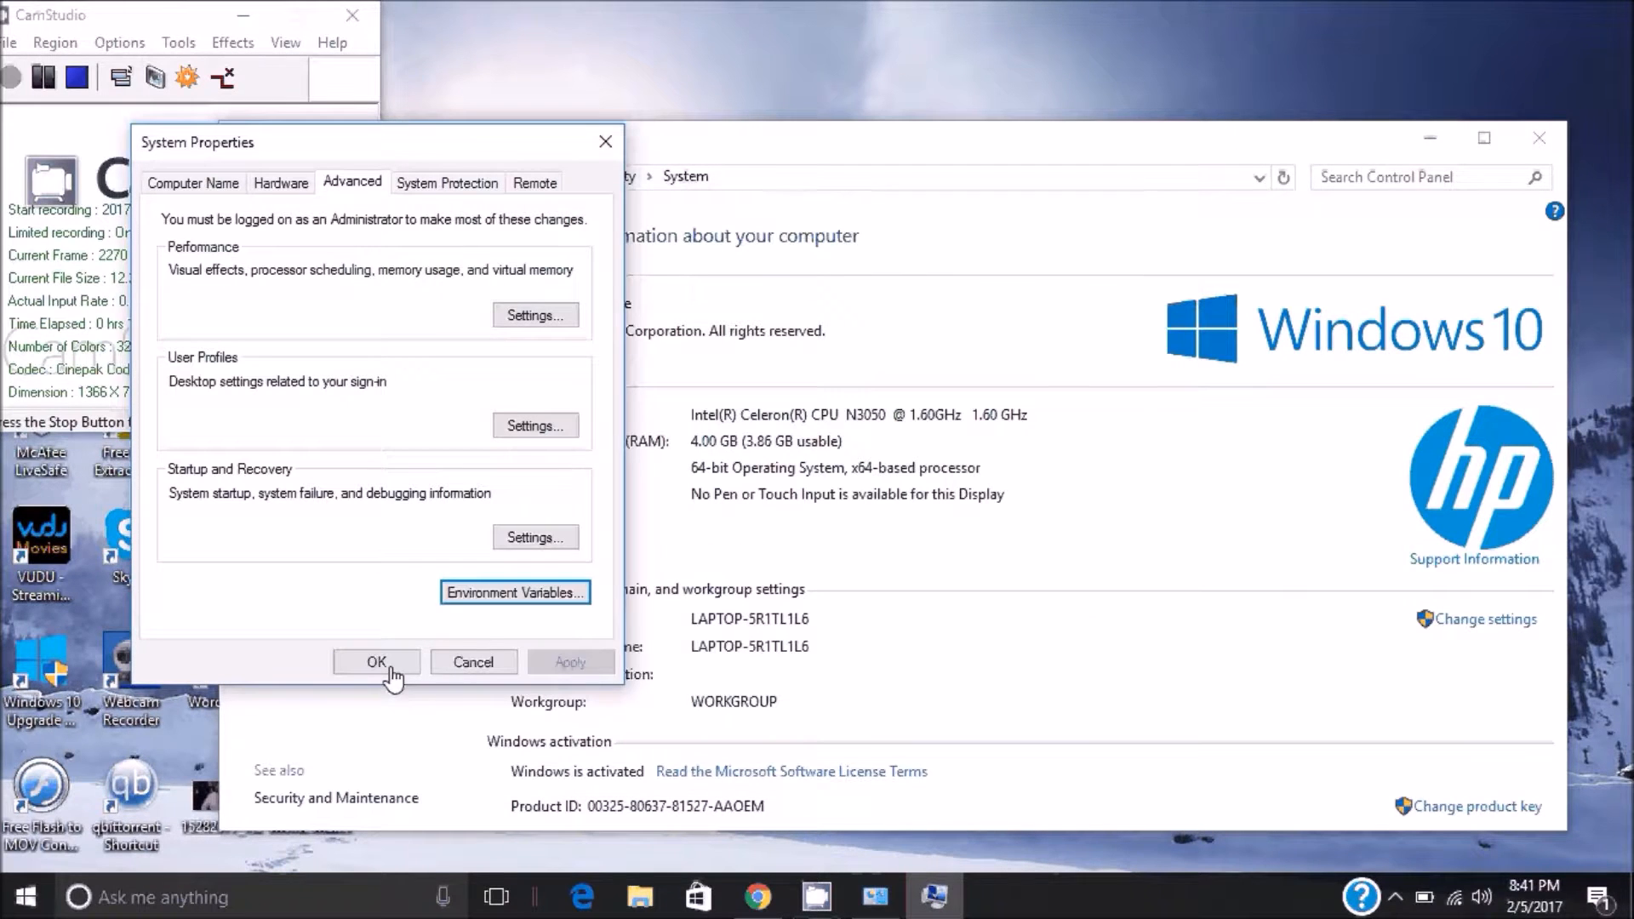
pyautogui.click(374, 662)
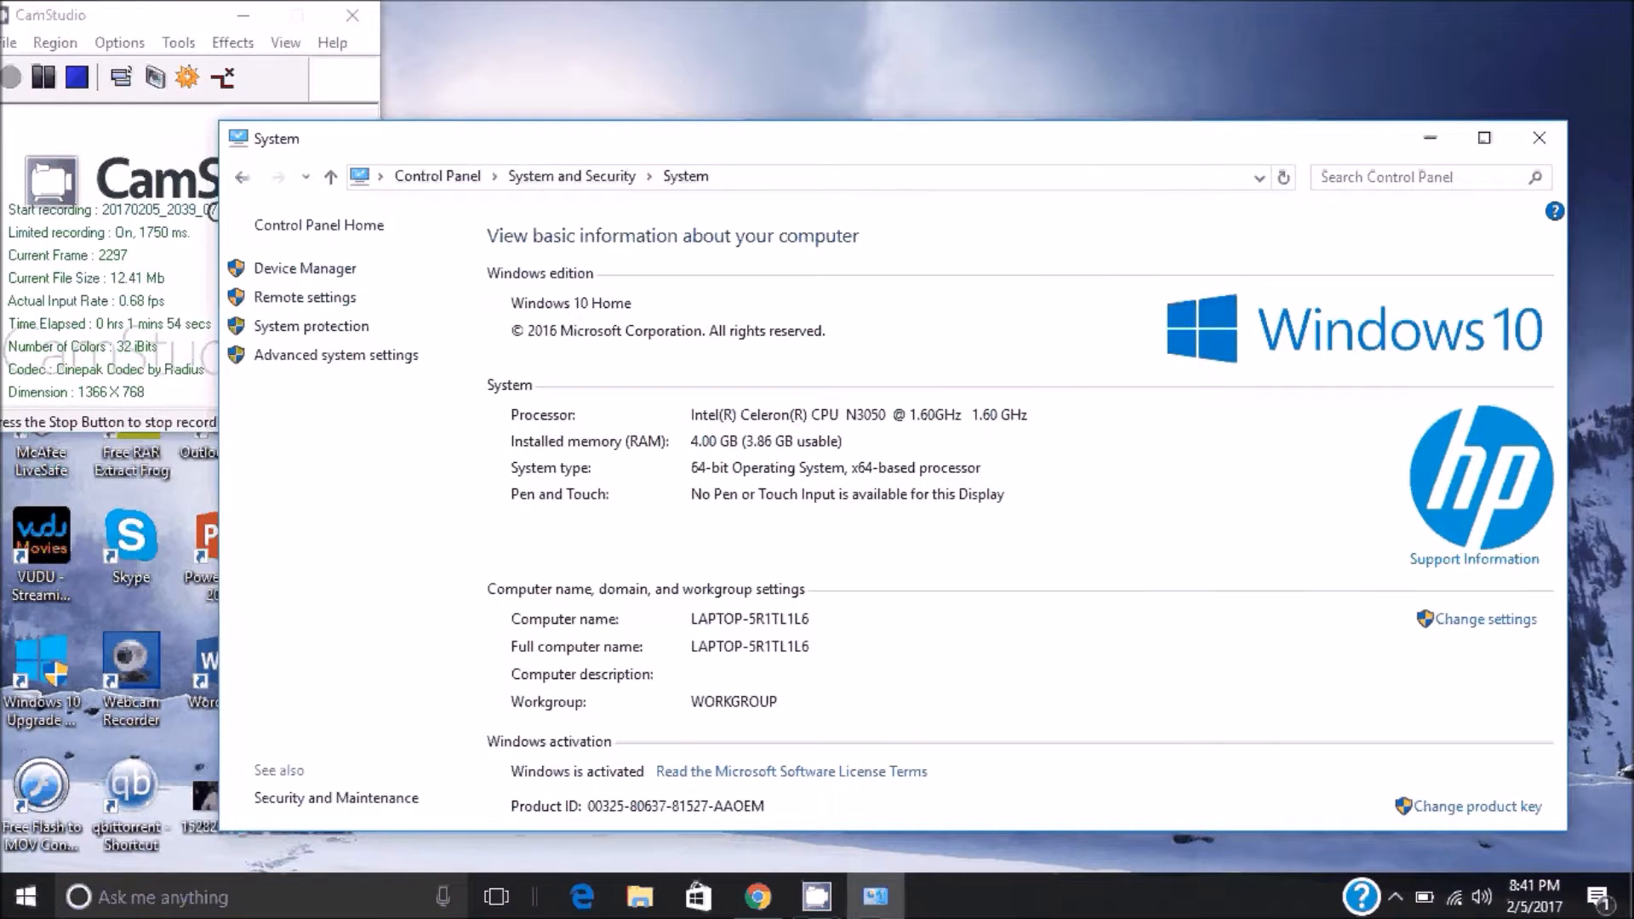
# Search for cmd in Windows Search and launch Command Prompt.
pyautogui.click(1539, 138)
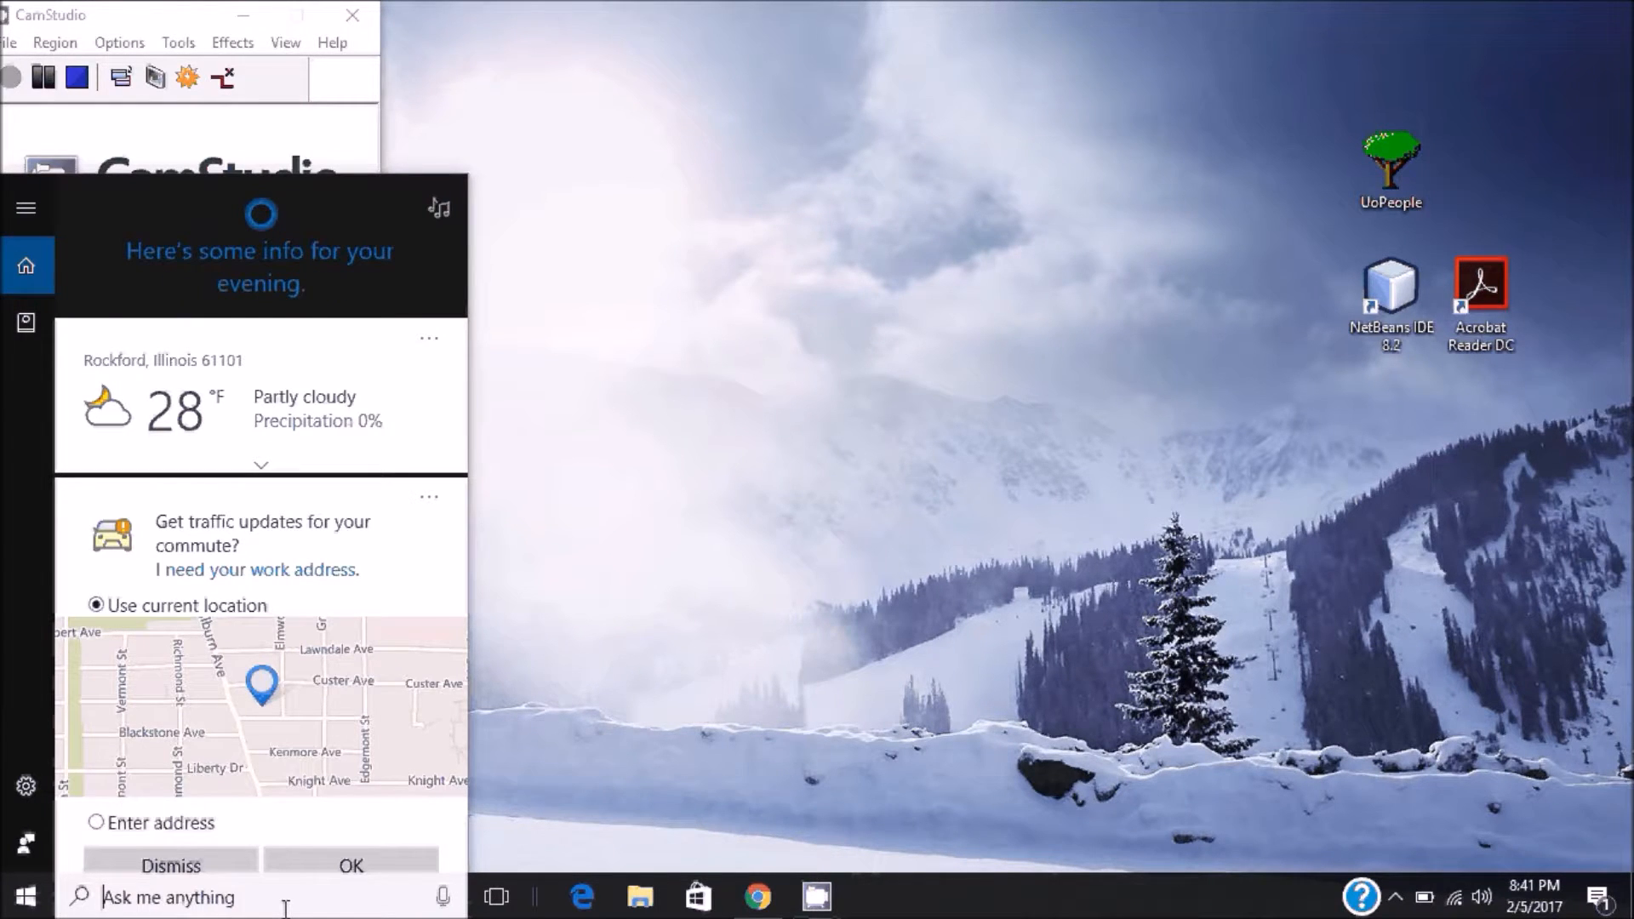
pyautogui.write('cmd')
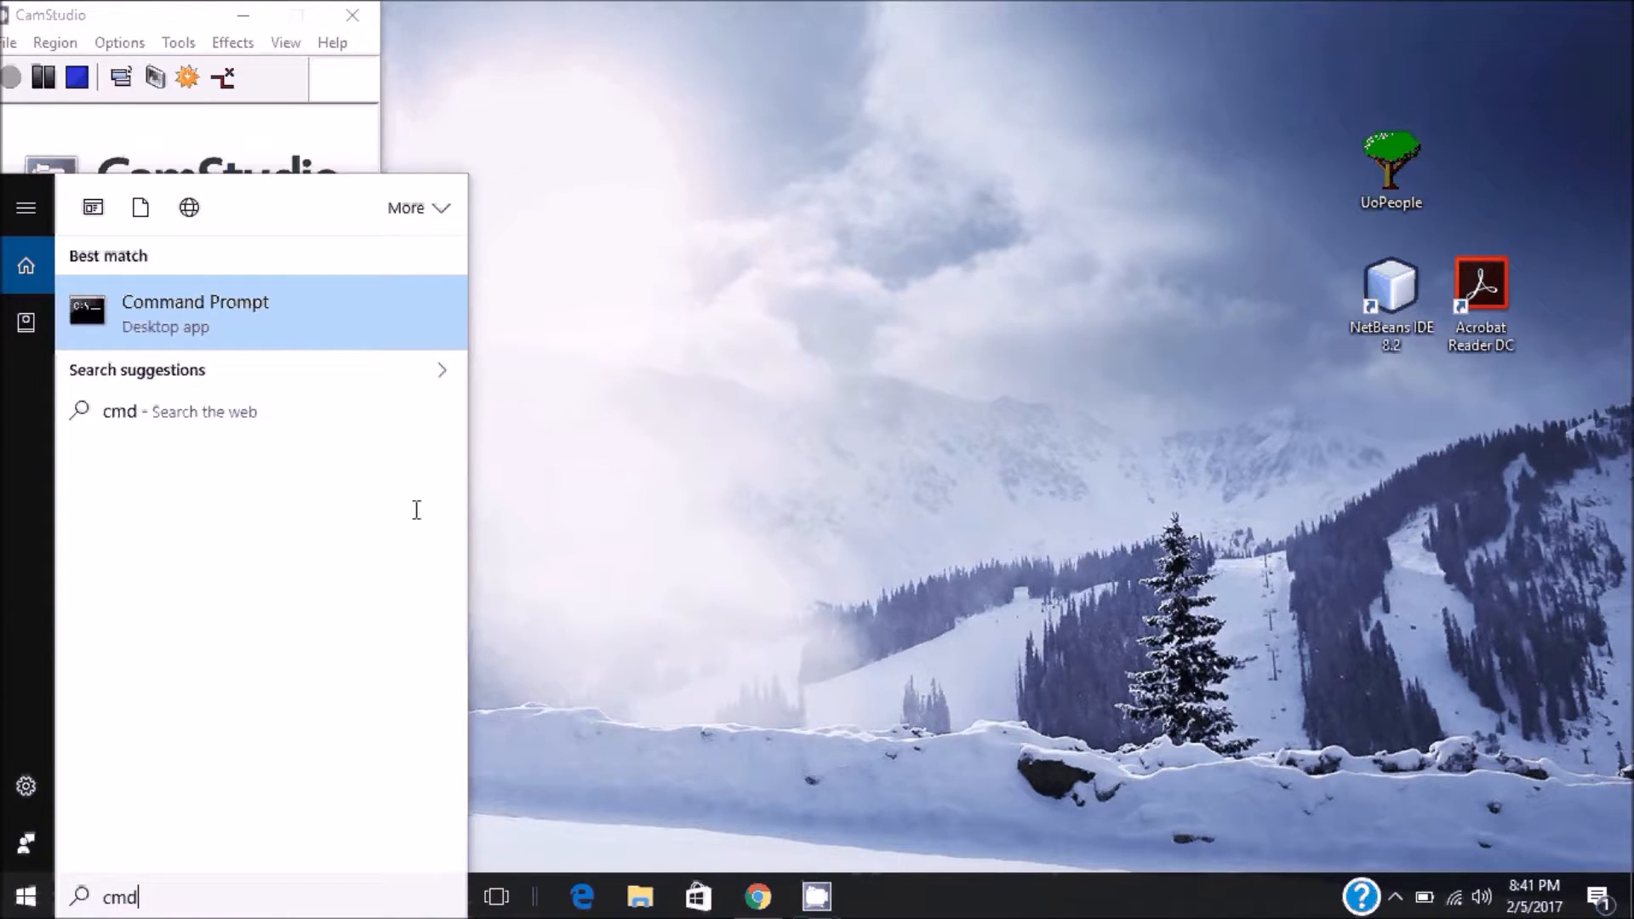
pyautogui.click(194, 314)
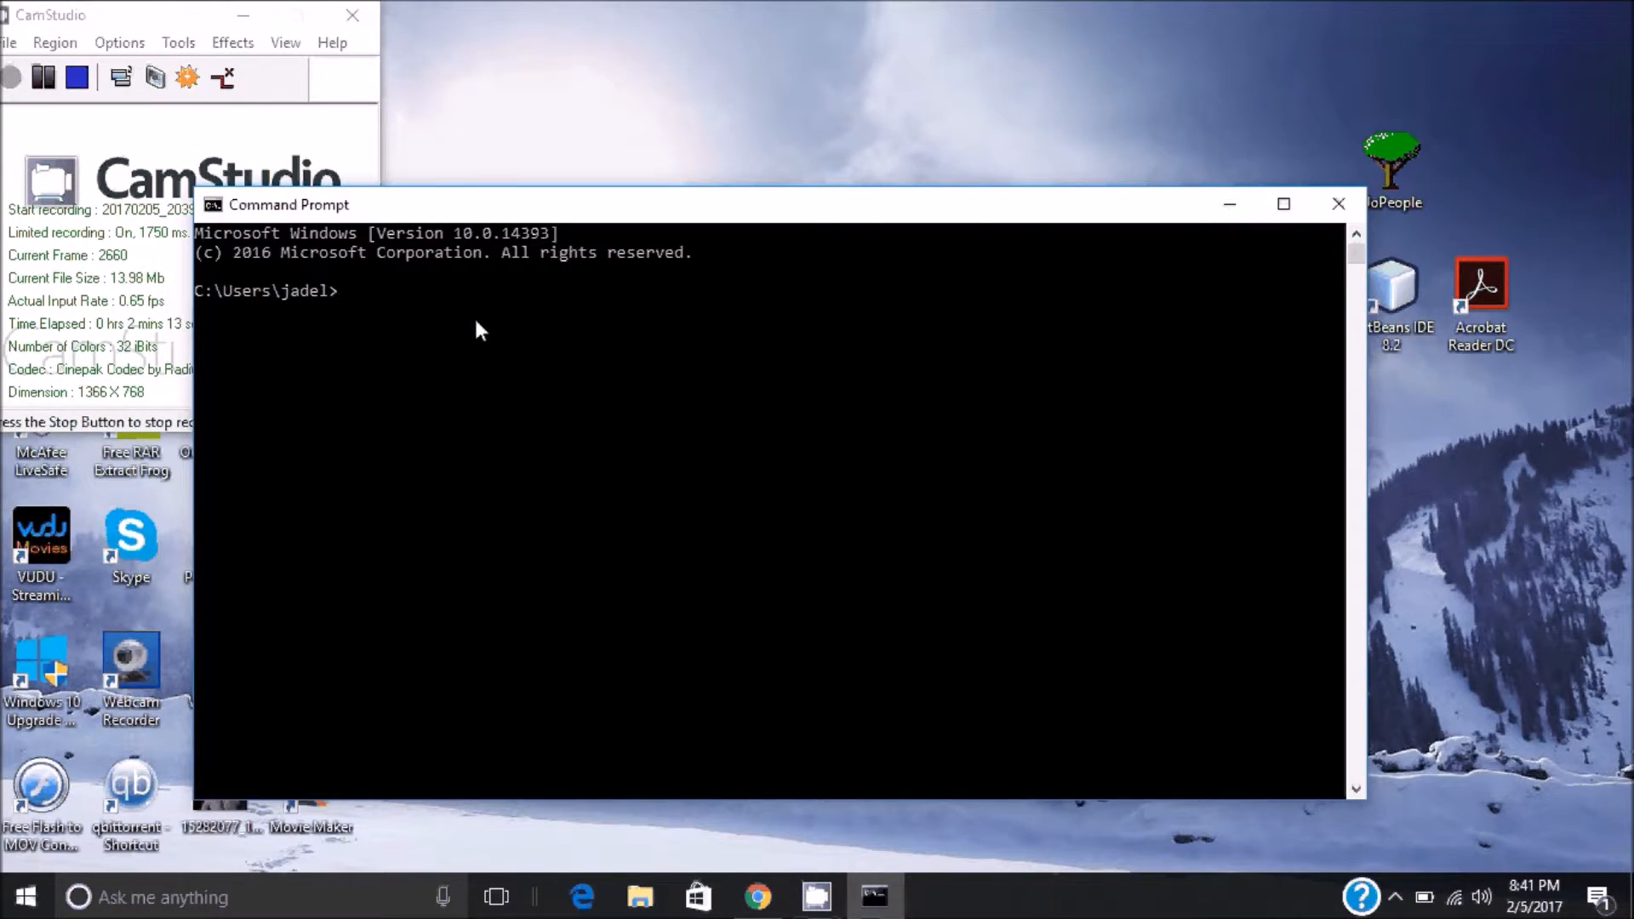
# Run javac in Command Prompt to show its usage and options list.
pyautogui.write('javac')
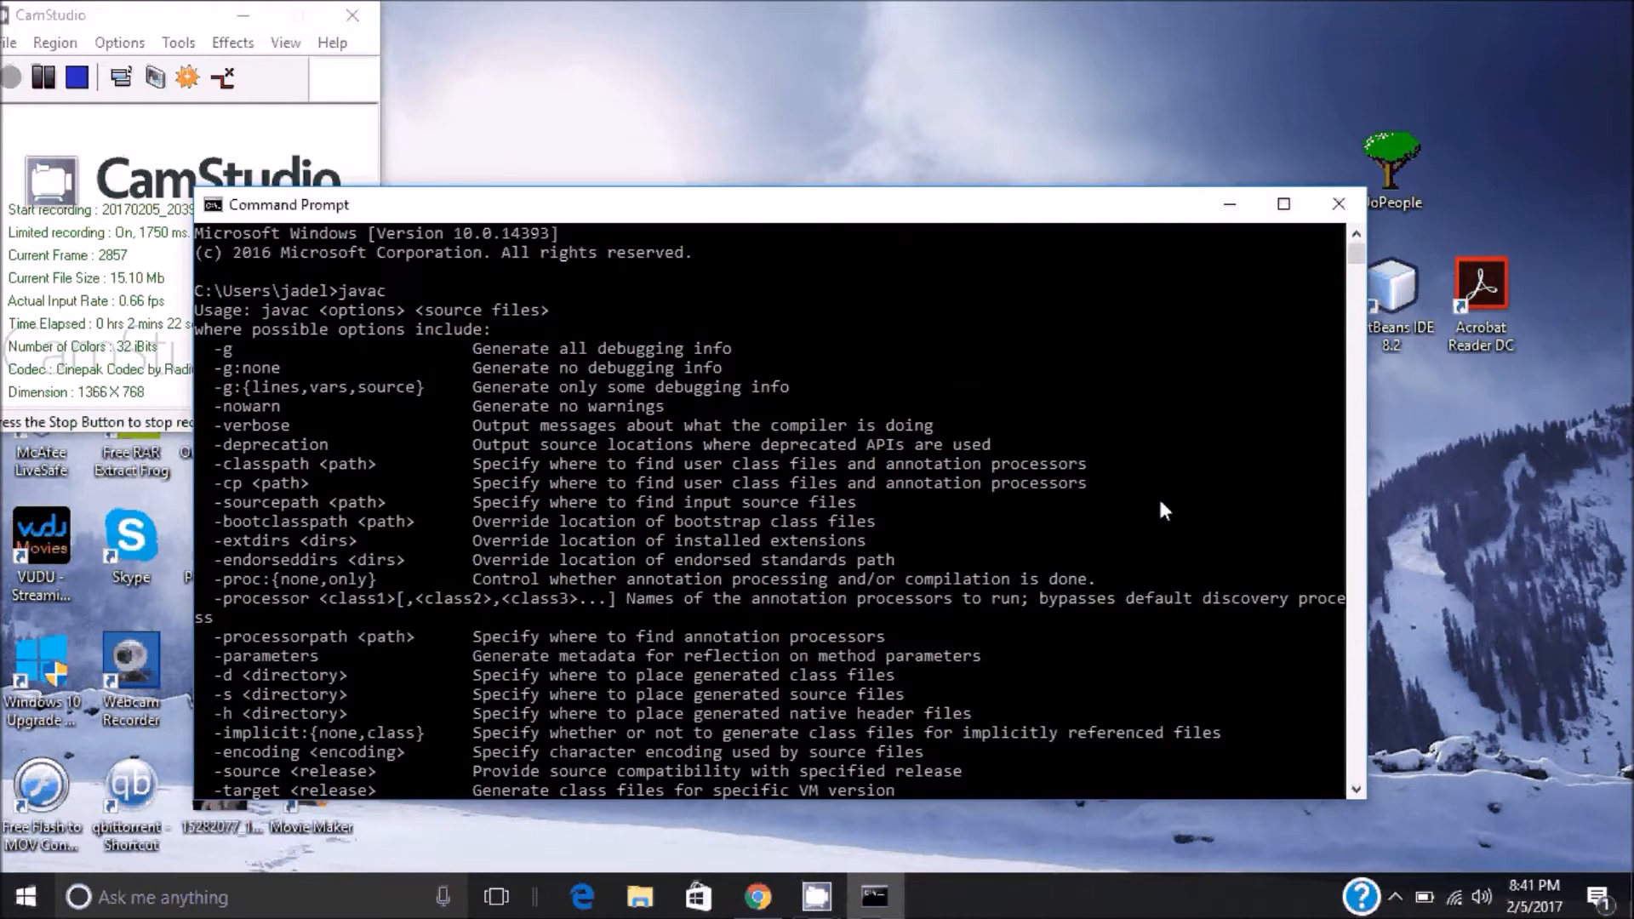
pyautogui.moveTo(1159, 501)
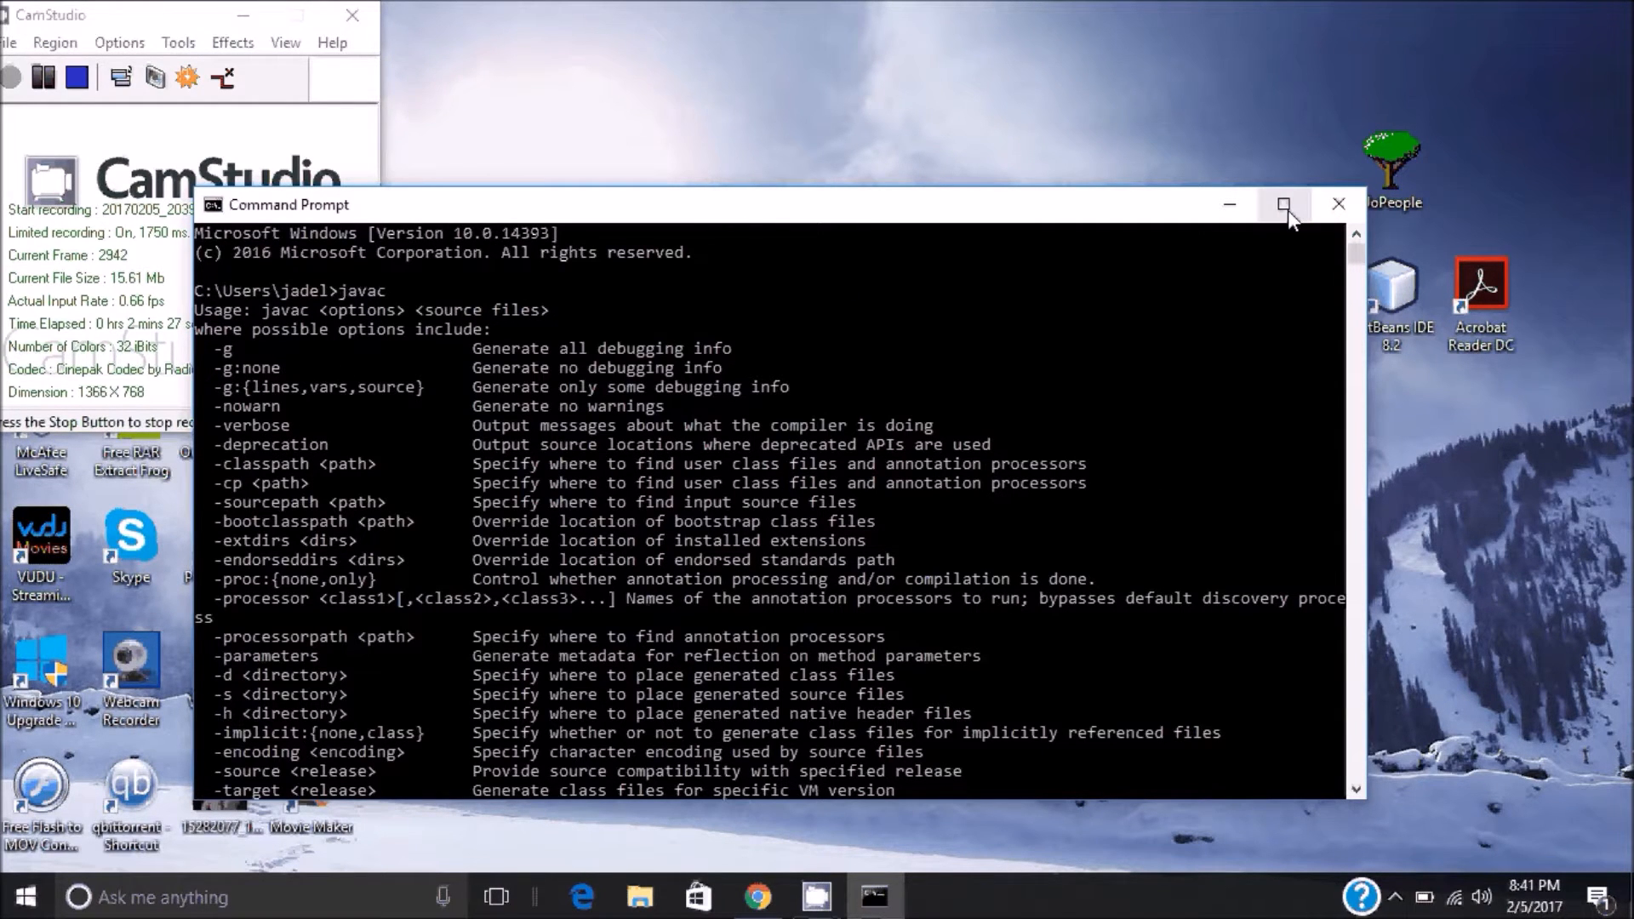
pyautogui.moveTo(1283, 204)
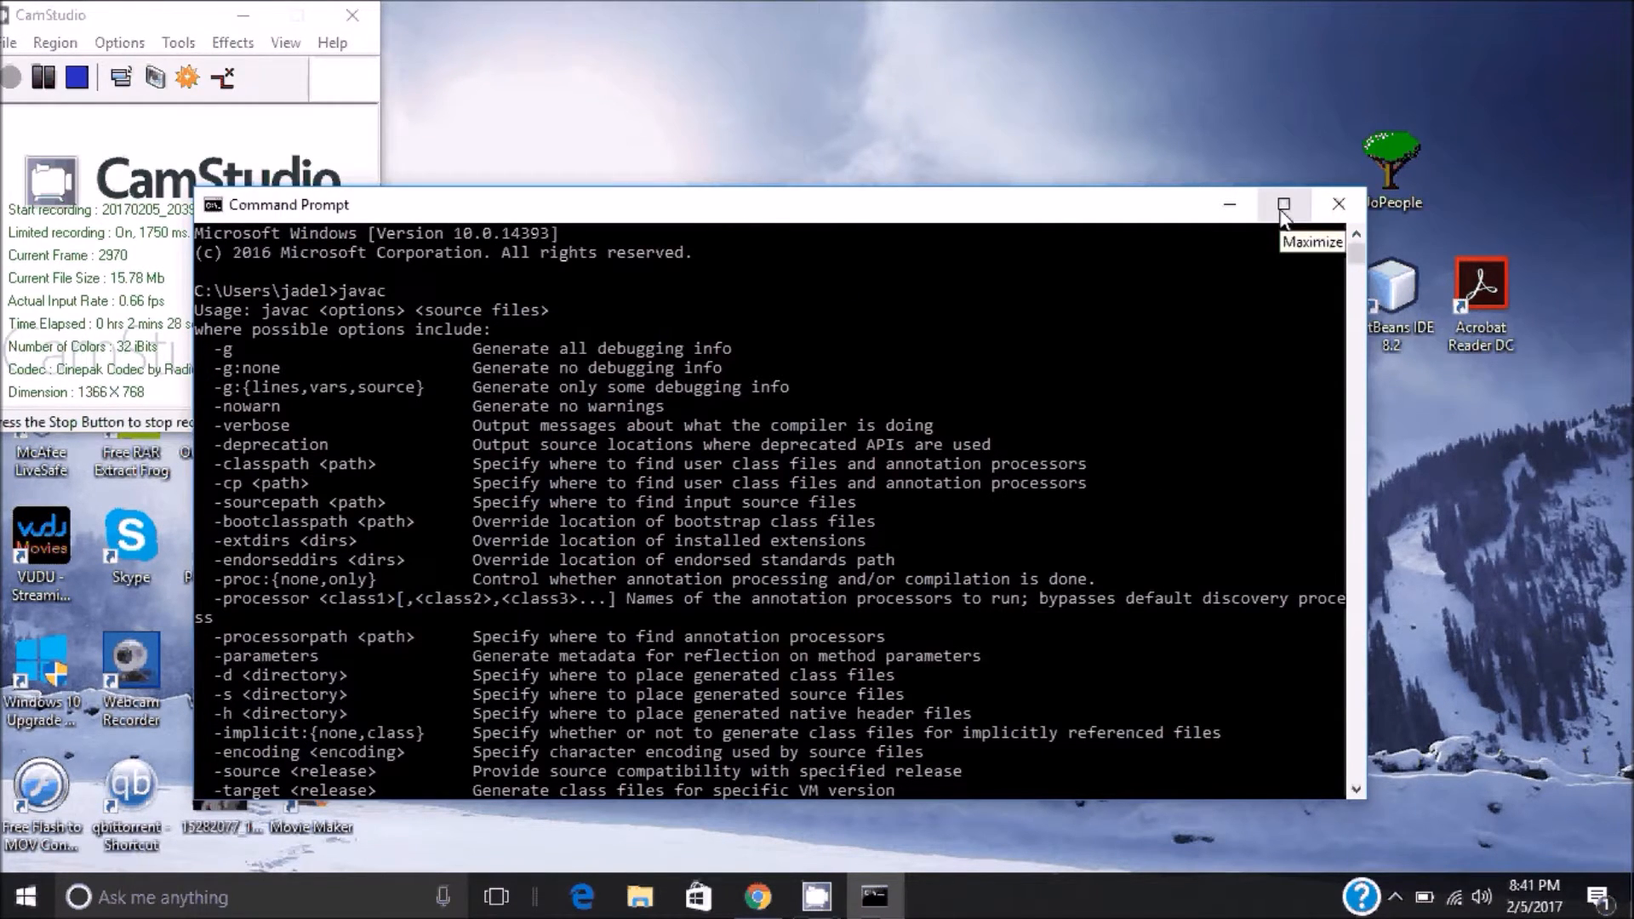
pyautogui.moveTo(832, 456)
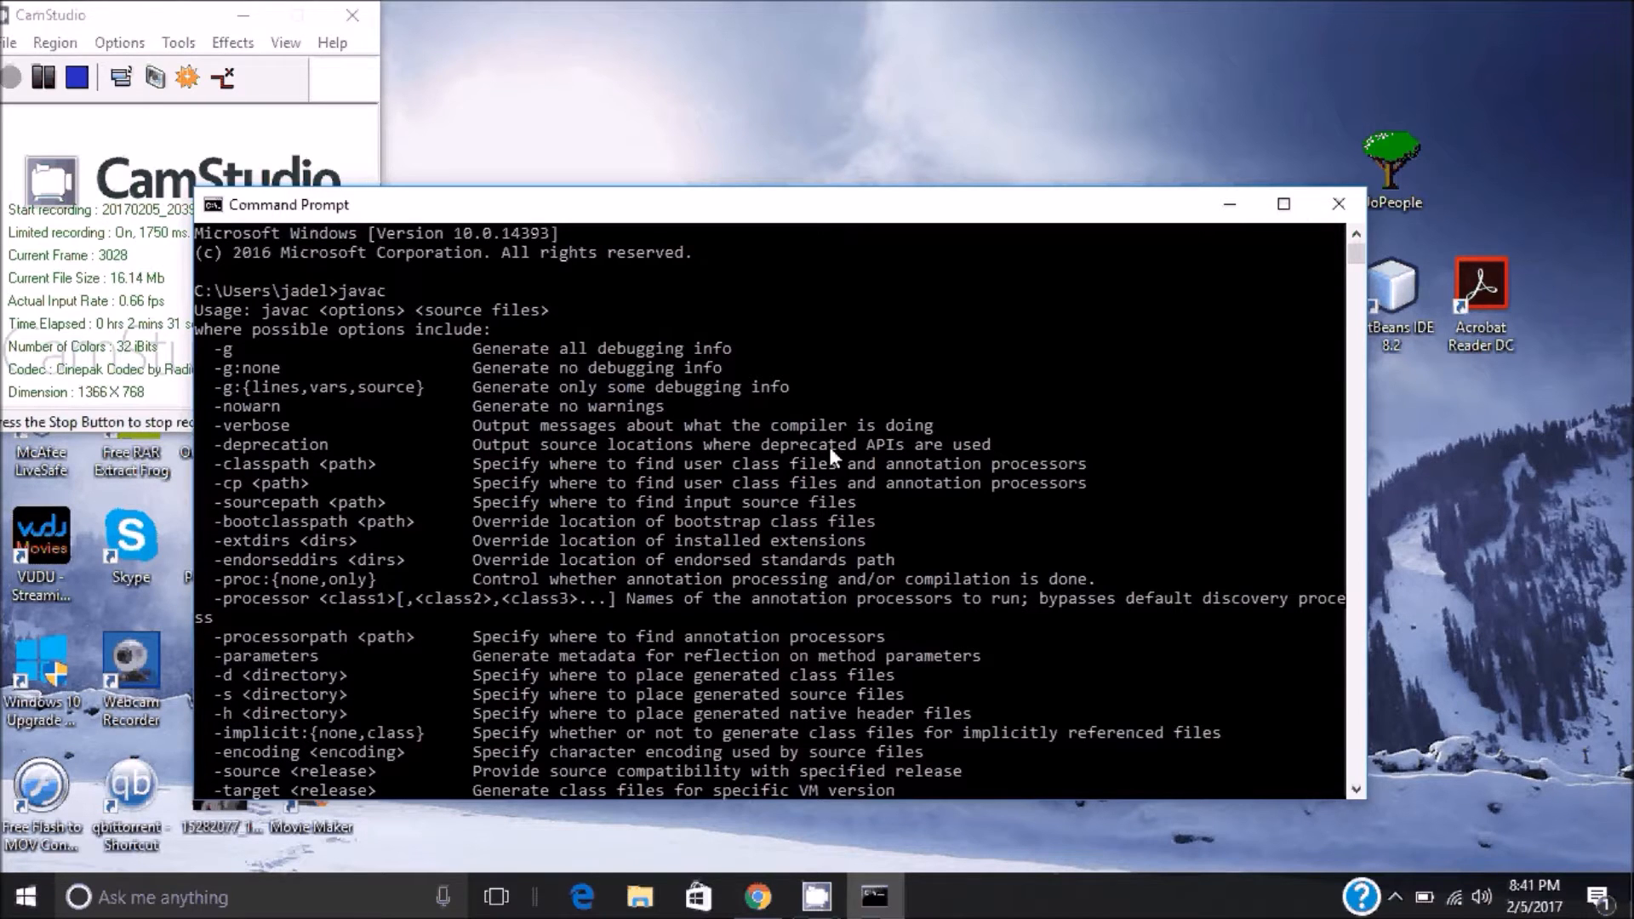
pyautogui.moveTo(688, 359)
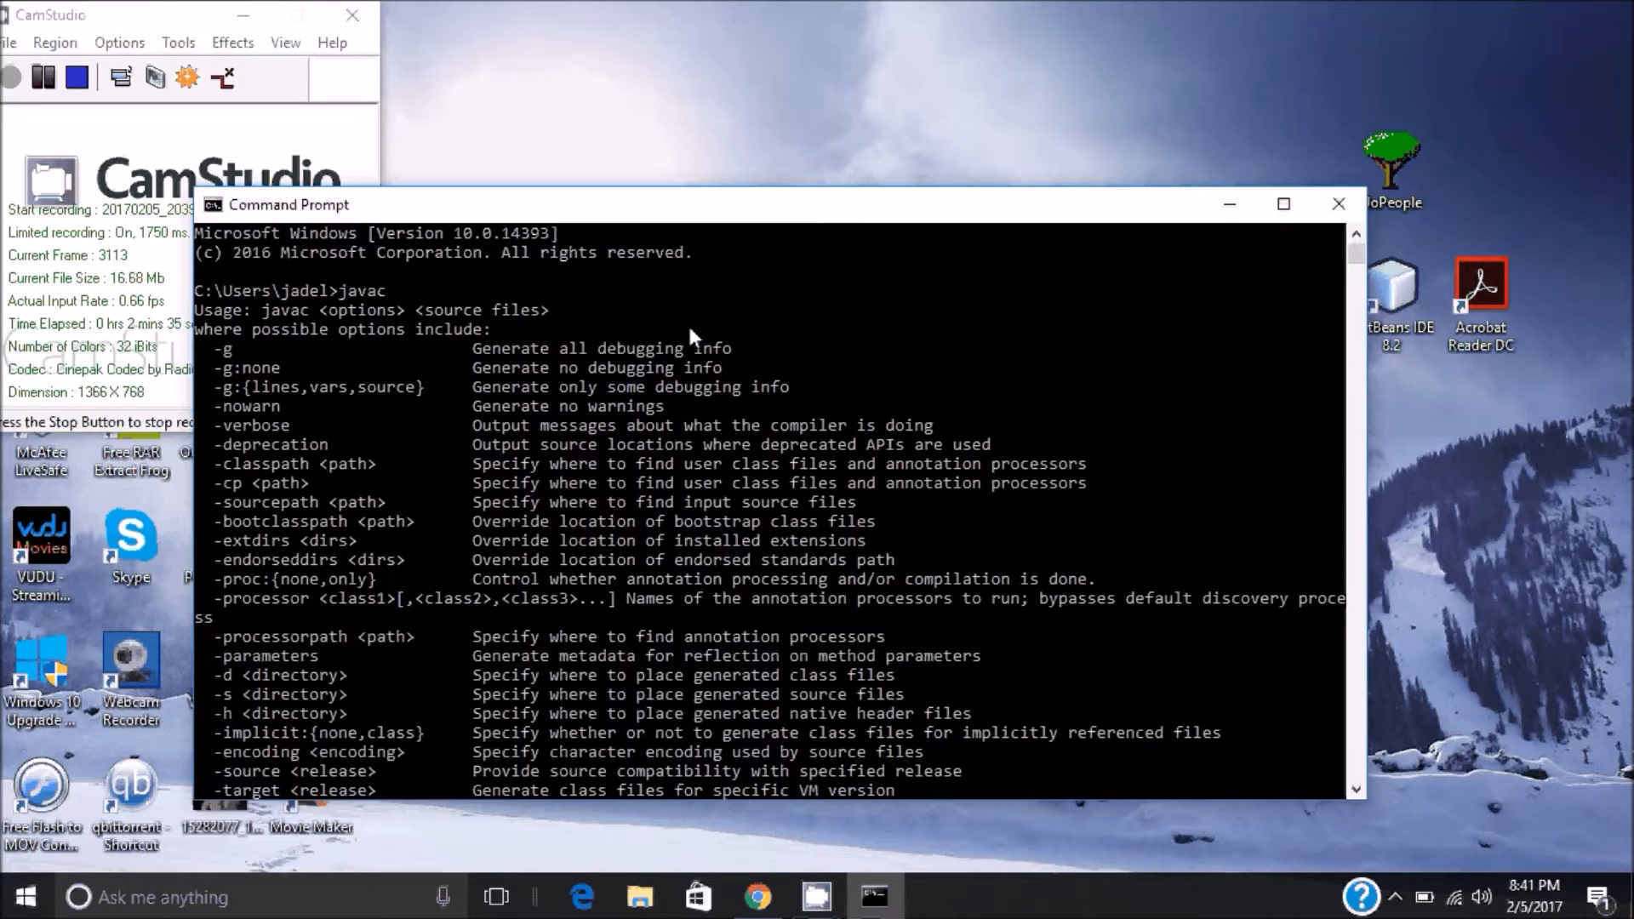
pyautogui.moveTo(714, 226)
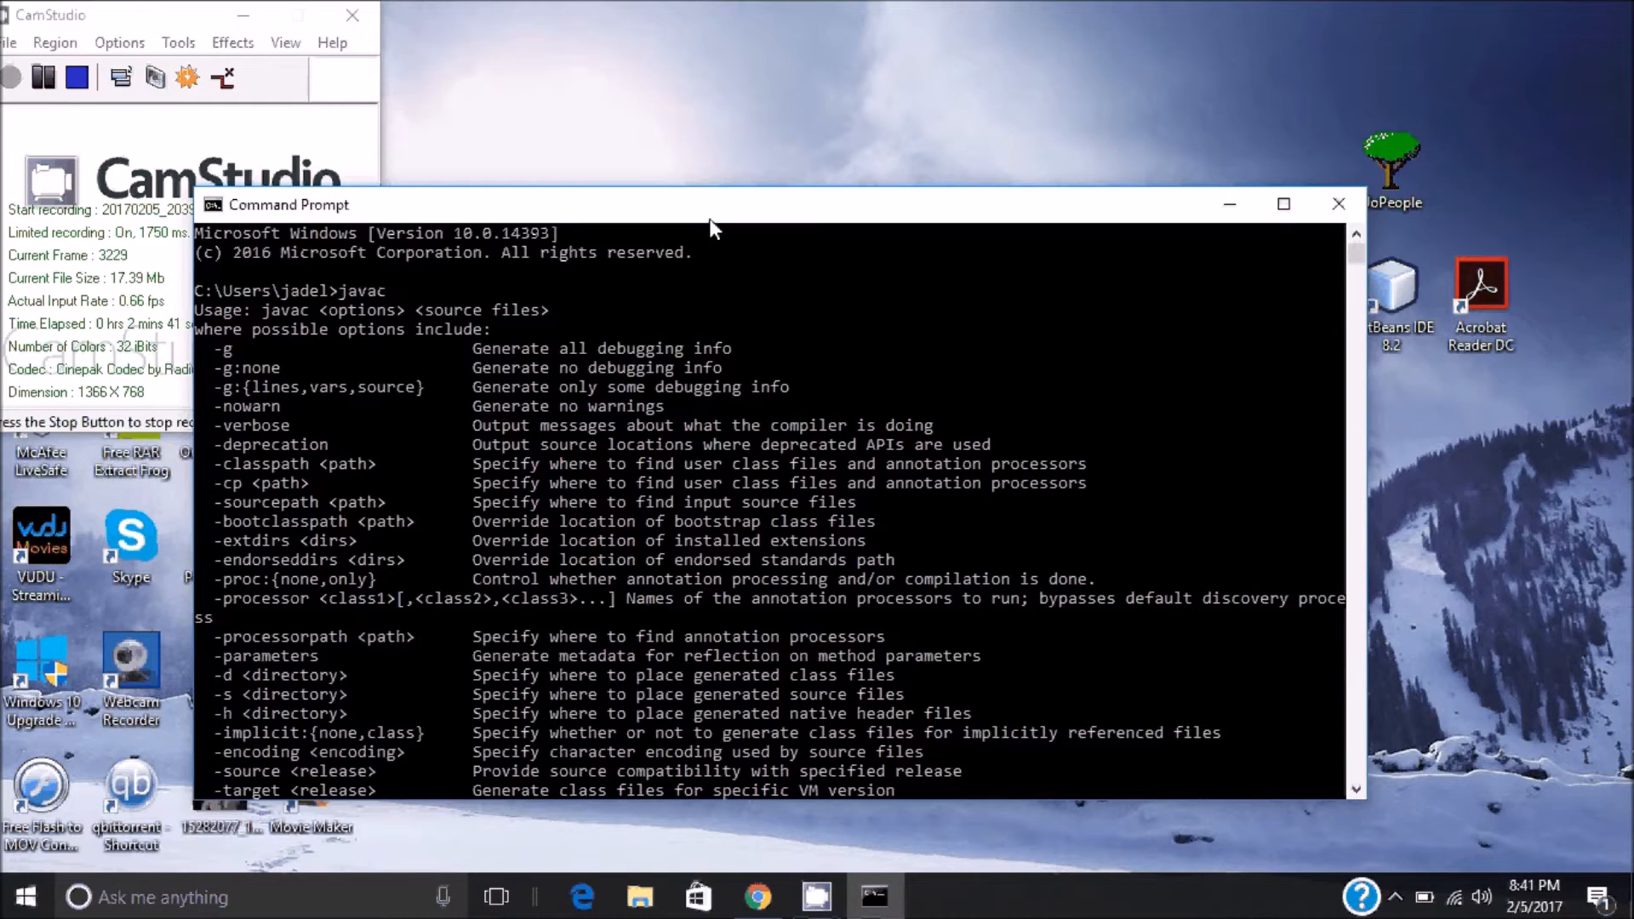
pyautogui.moveTo(329, 187)
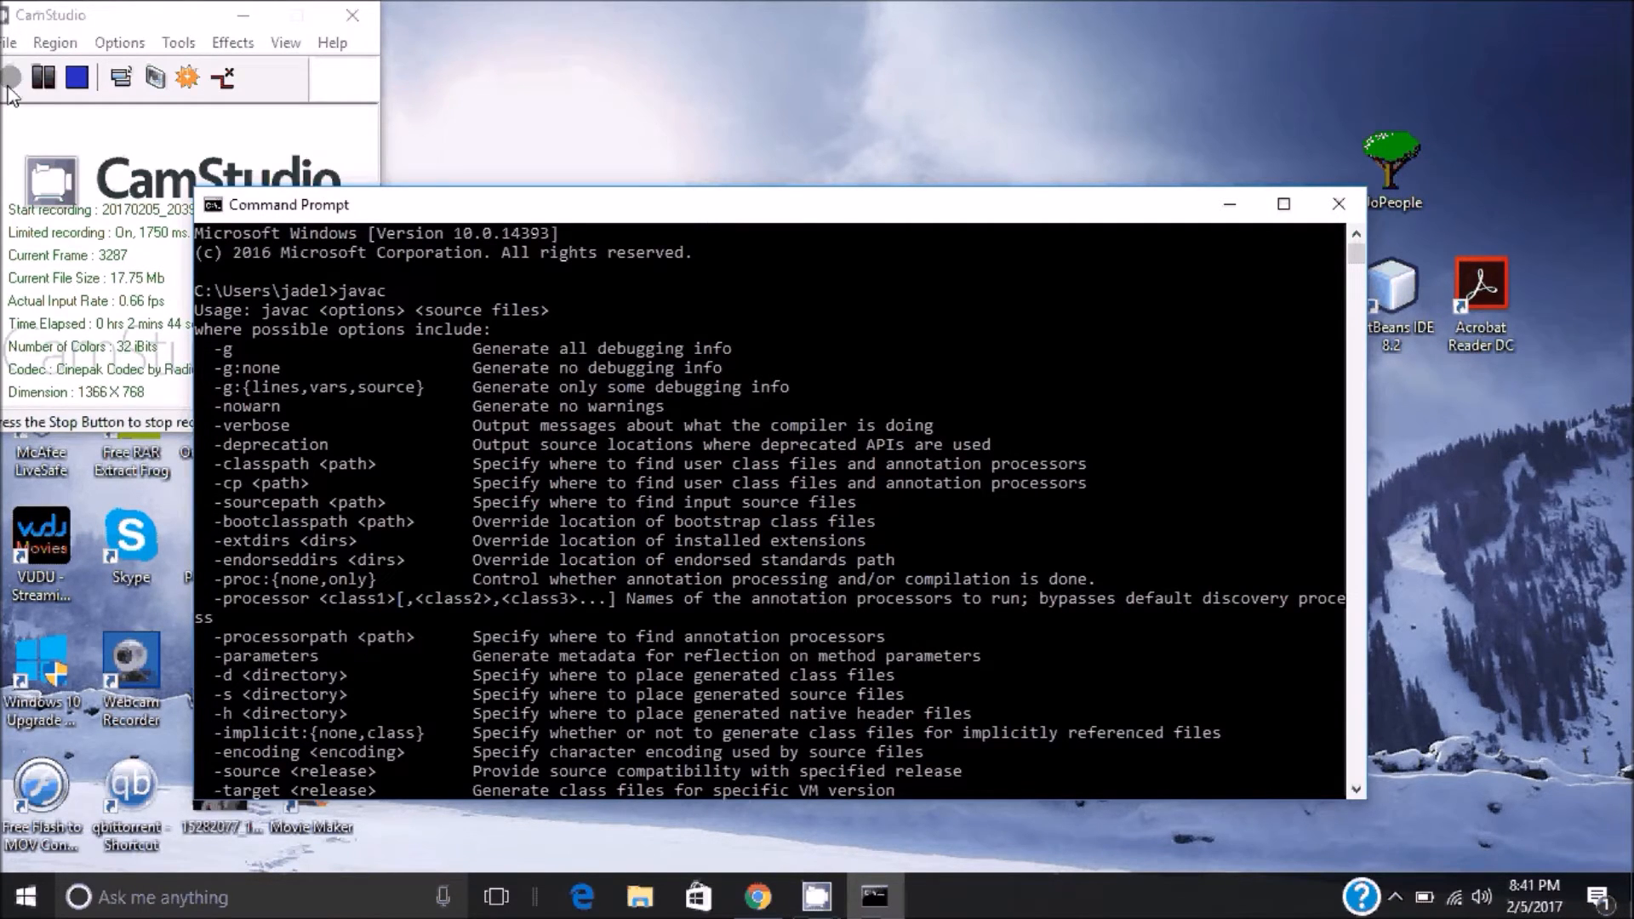
pyautogui.click(77, 76)
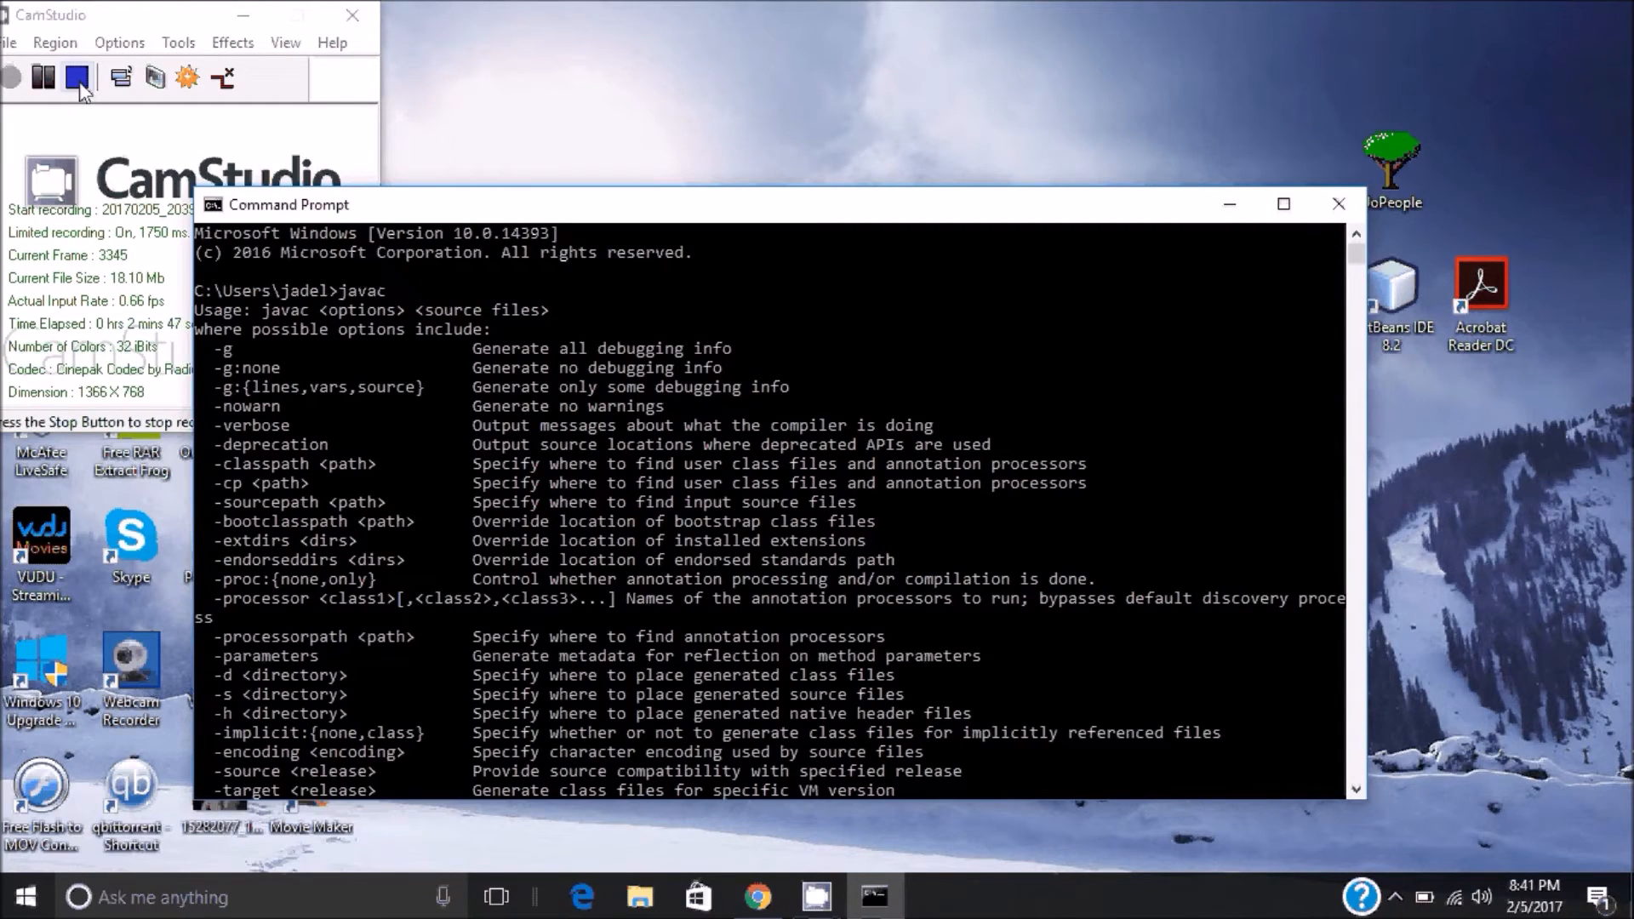